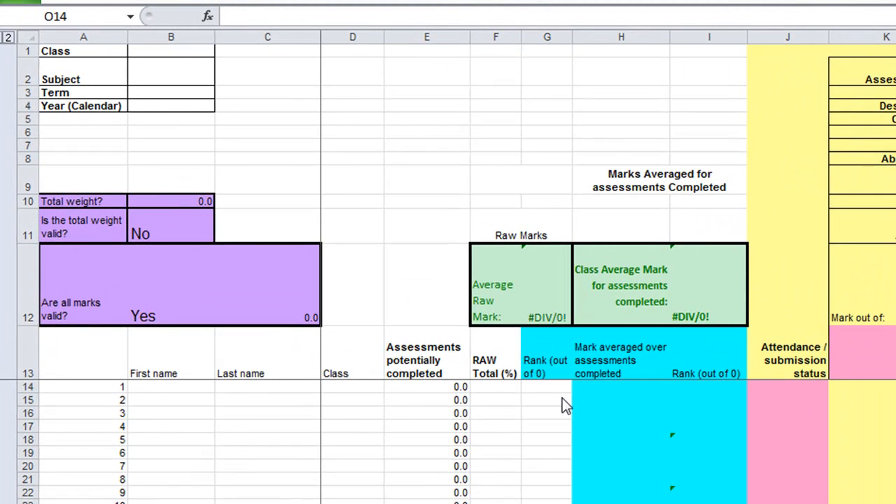
pyautogui.moveTo(559, 390)
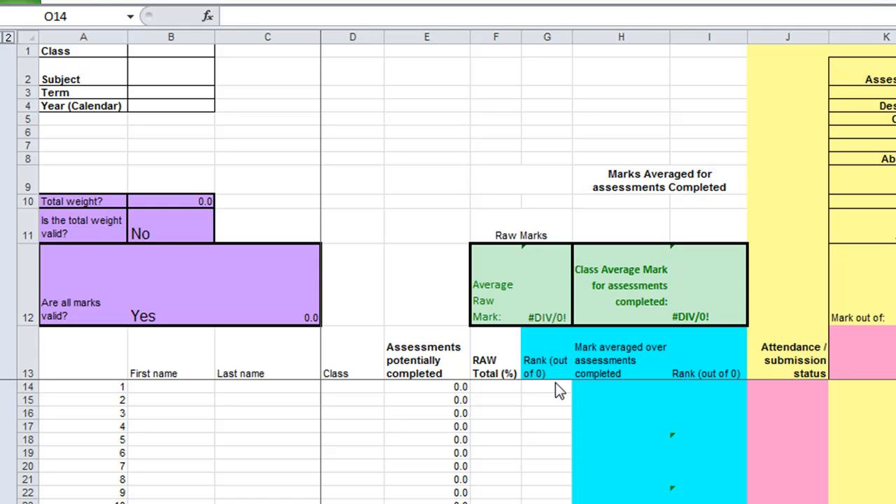
pyautogui.moveTo(365, 395)
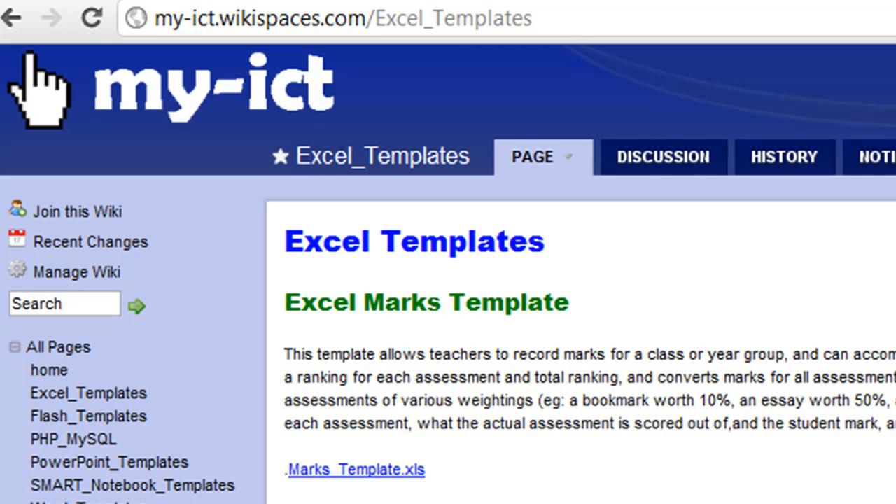
# Fill the header with Class 7a and Subject History
pyautogui.click(354, 471)
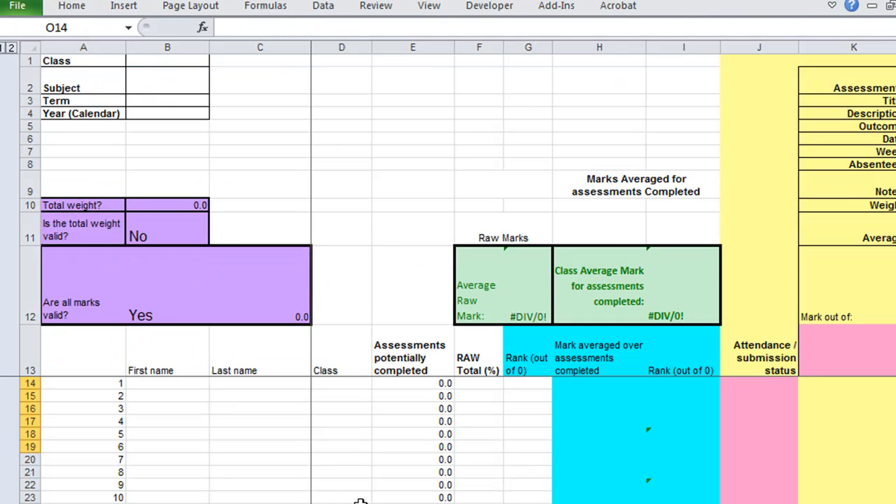
pyautogui.moveTo(291, 126)
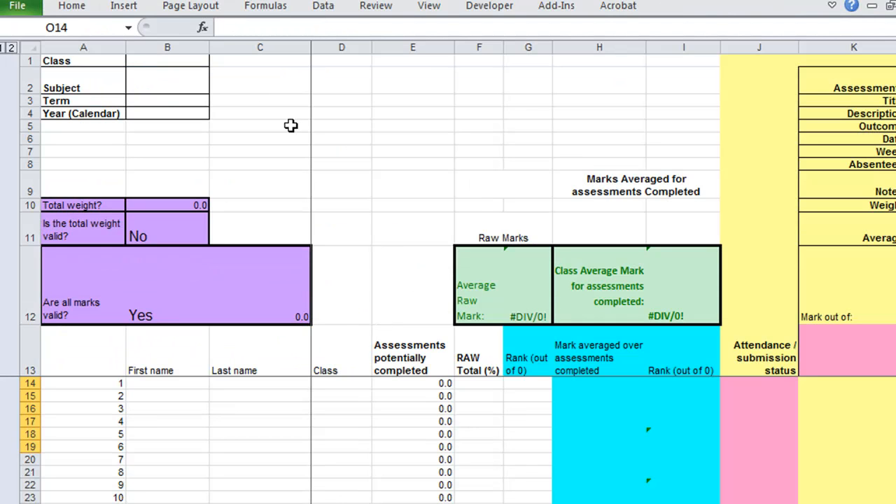
pyautogui.click(168, 61)
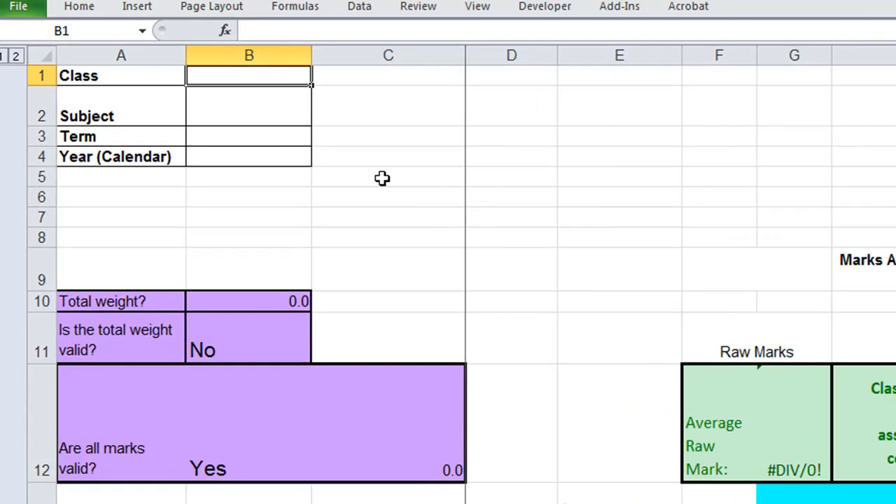
pyautogui.write('7a')
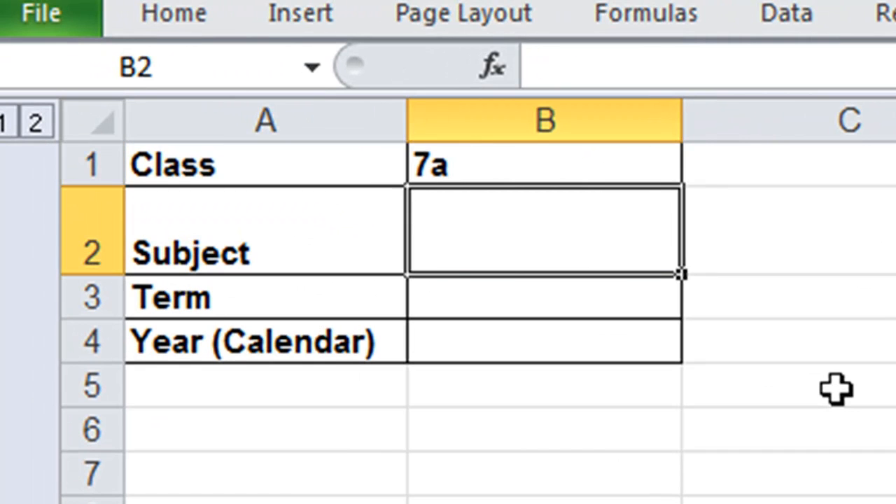
pyautogui.write('History')
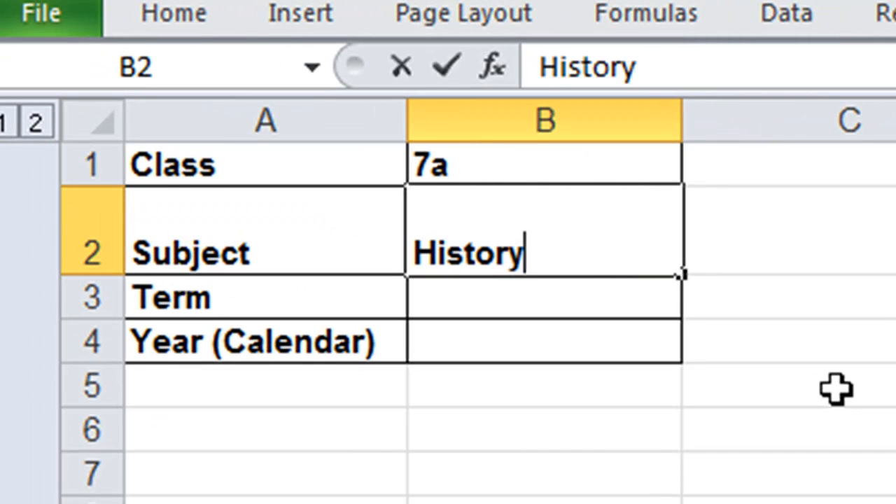
# Enter Term 1 to 4 and Year 2011 to complete the class details
pyautogui.write('1')
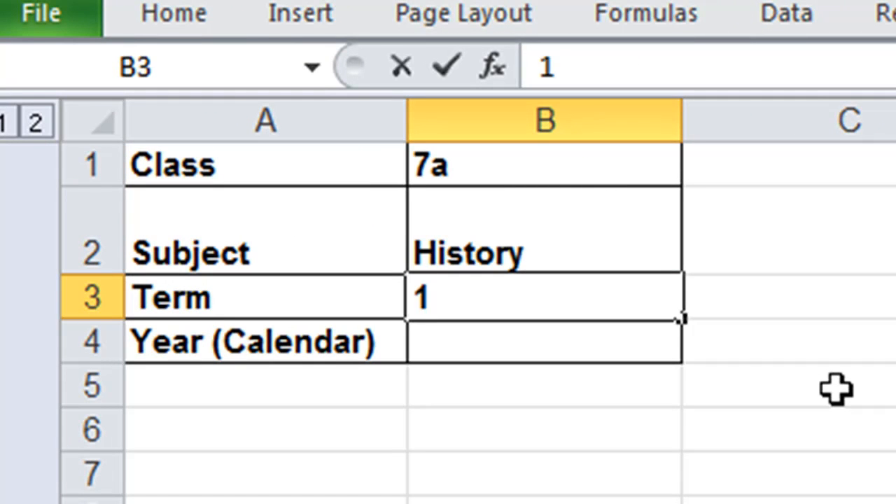
pyautogui.write('-4')
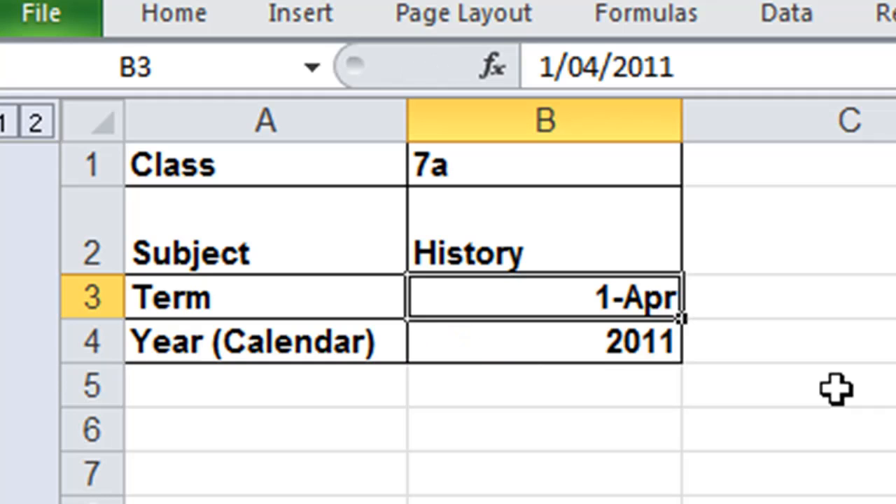
pyautogui.write('1 to 3')
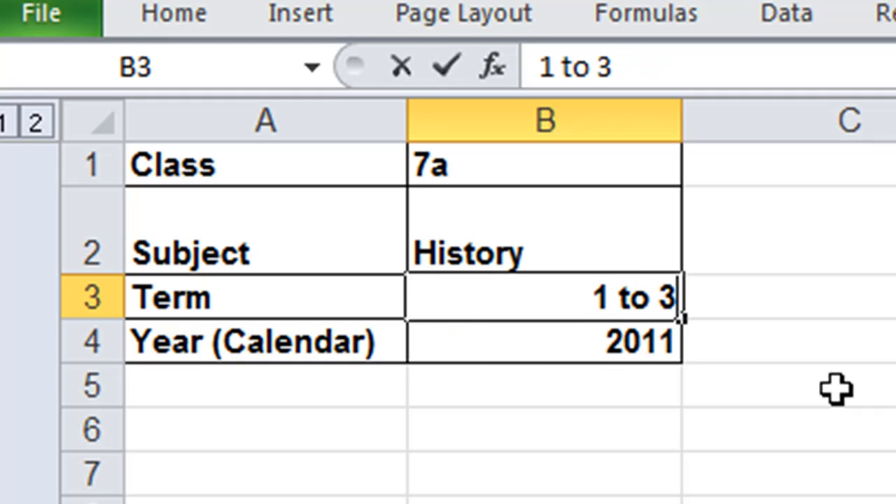
pyautogui.click(805, 385)
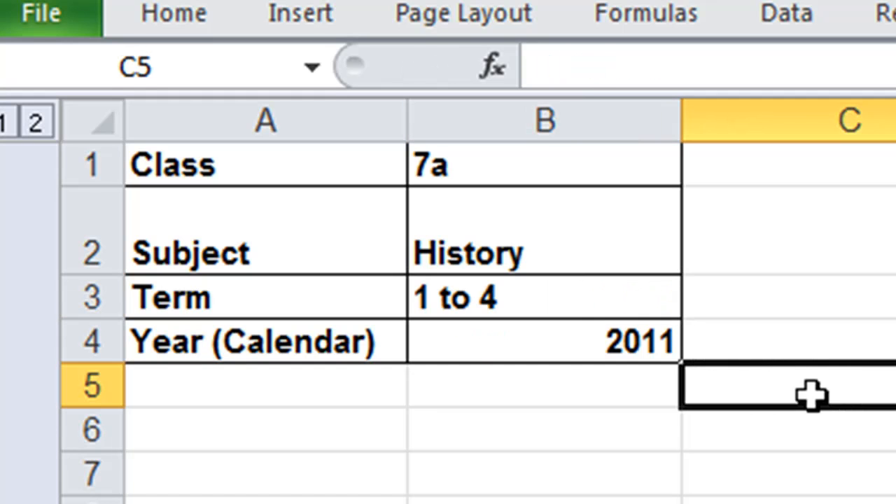
pyautogui.moveTo(812, 395)
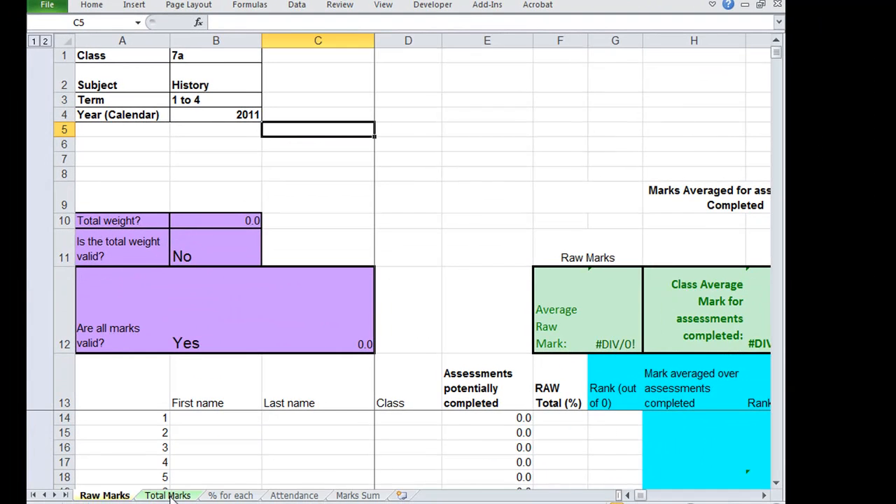
pyautogui.click(166, 496)
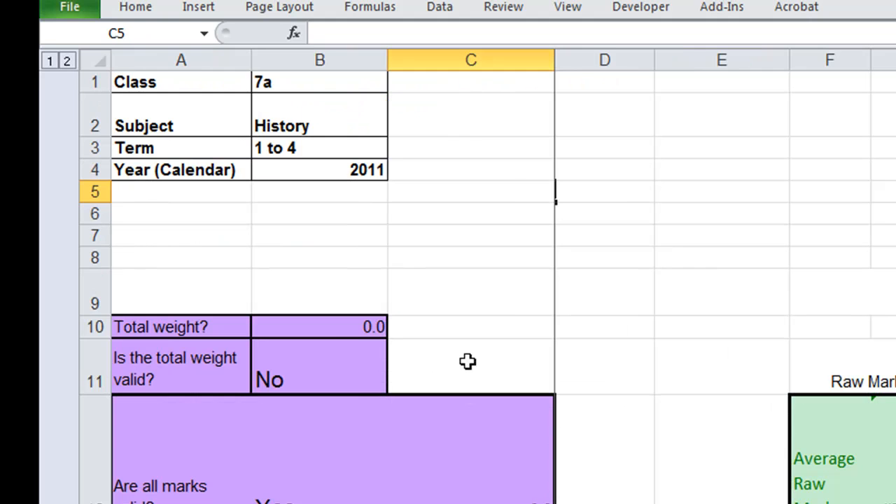
# Check the total weight cell, then start the class list with first name Tom
pyautogui.click(319, 326)
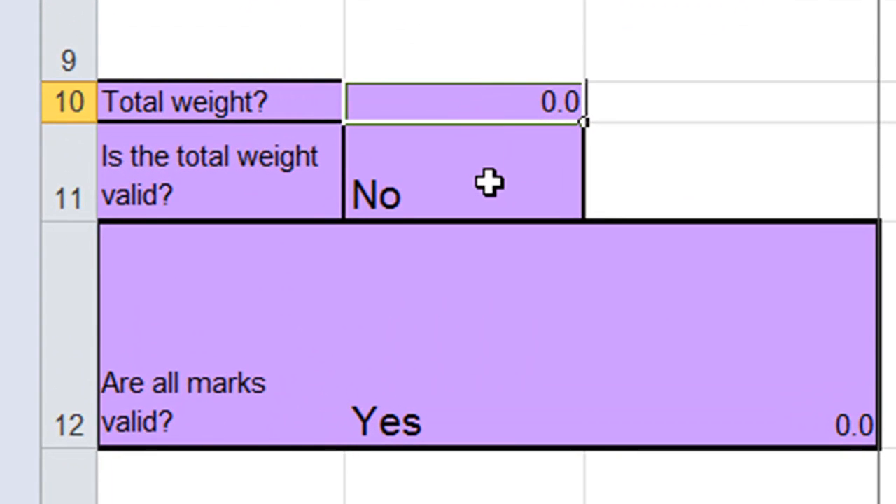
pyautogui.click(462, 171)
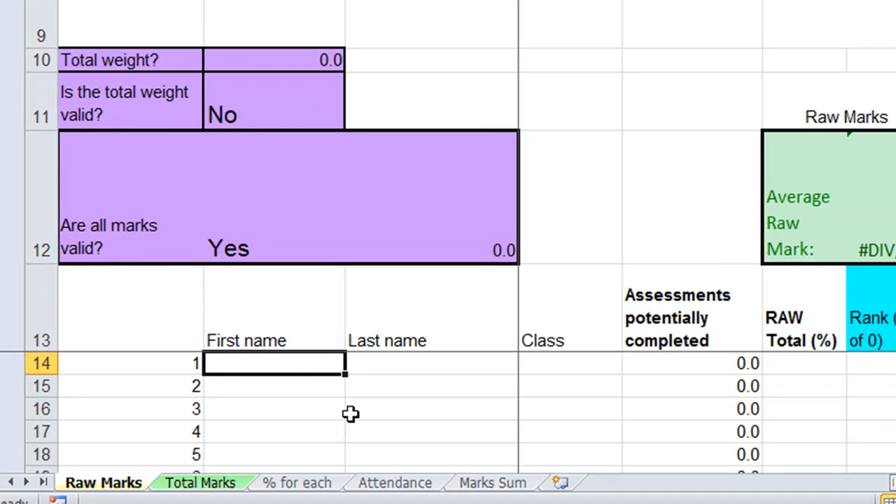
pyautogui.moveTo(353, 417)
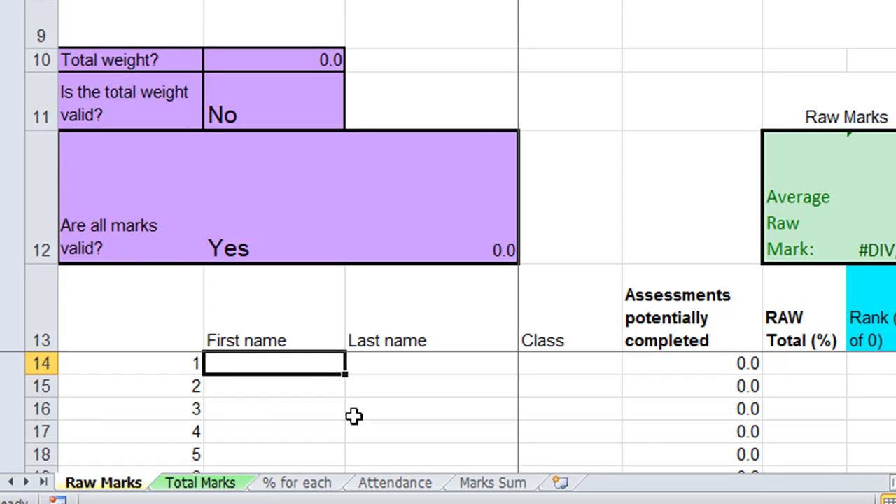
pyautogui.write('Tom')
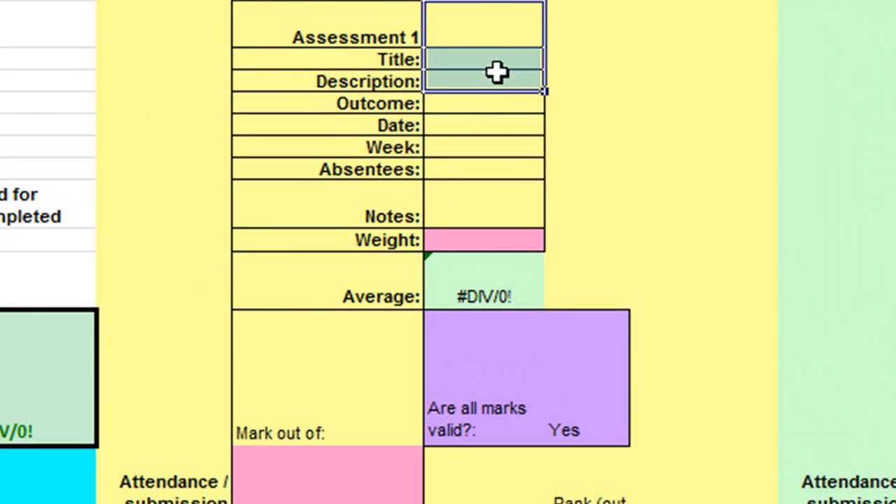
# Review the Assessment 1 outcome, notes and weight fields, leaving them blank
pyautogui.click(484, 104)
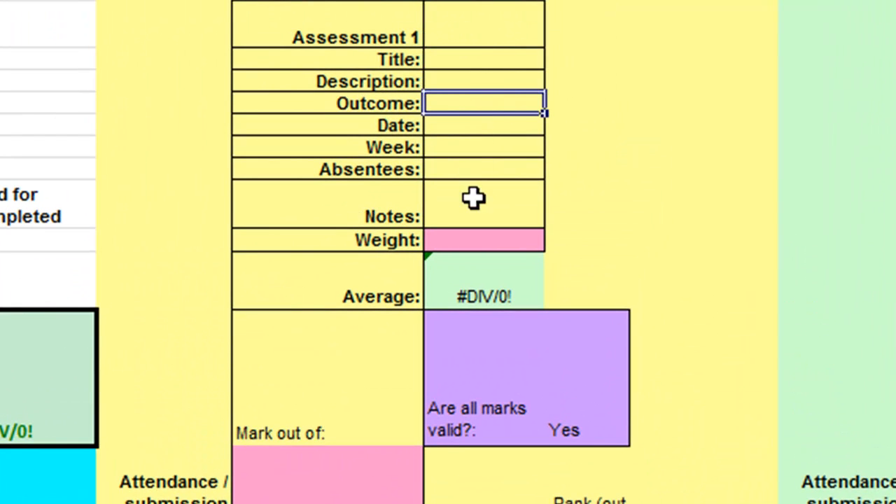
pyautogui.moveTo(484, 104); pyautogui.dragTo(485, 203)
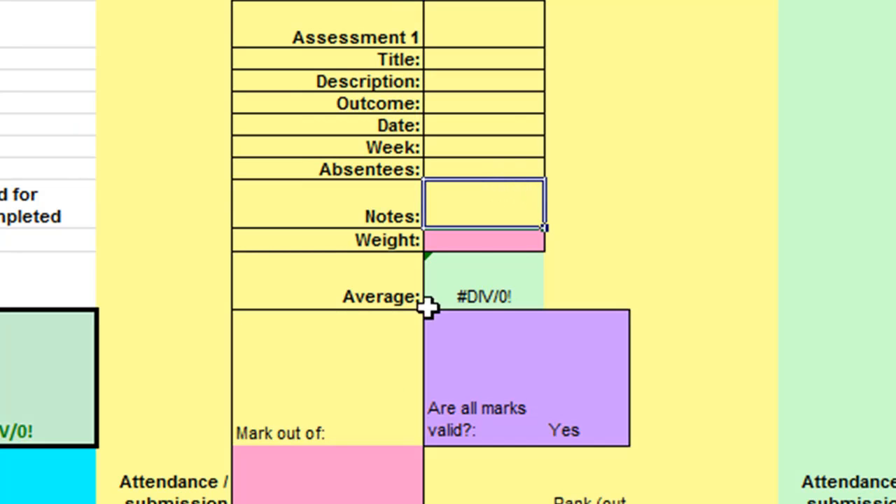
pyautogui.moveTo(479, 252)
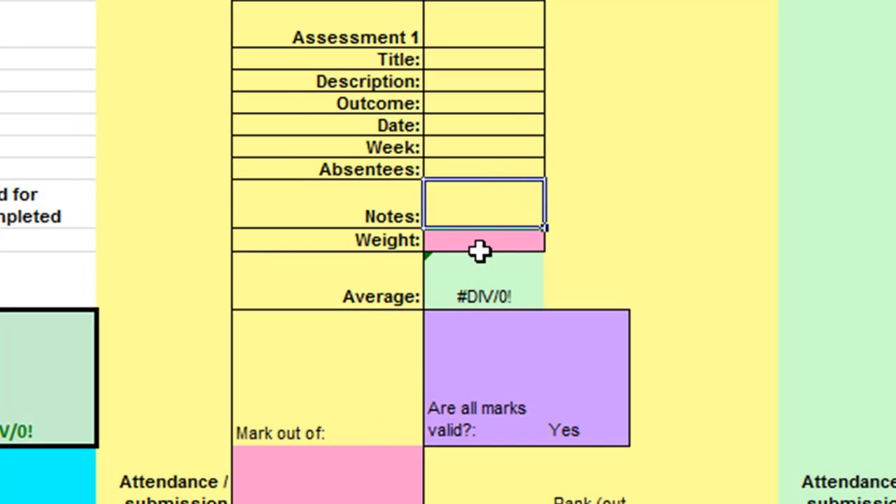
pyautogui.scroll(-3)
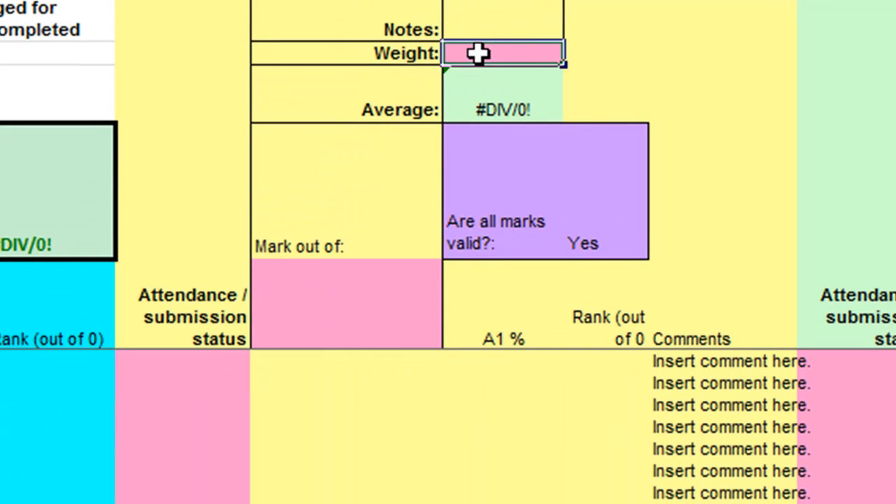
pyautogui.click(503, 185)
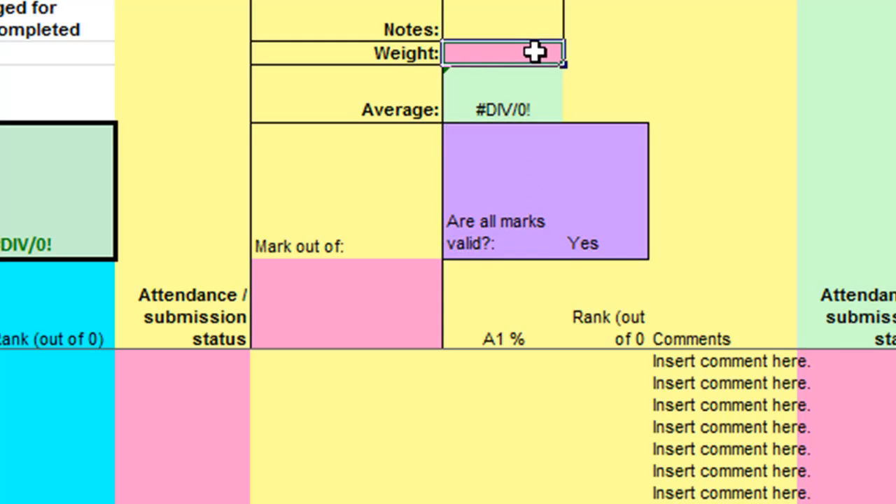
pyautogui.moveTo(502, 53)
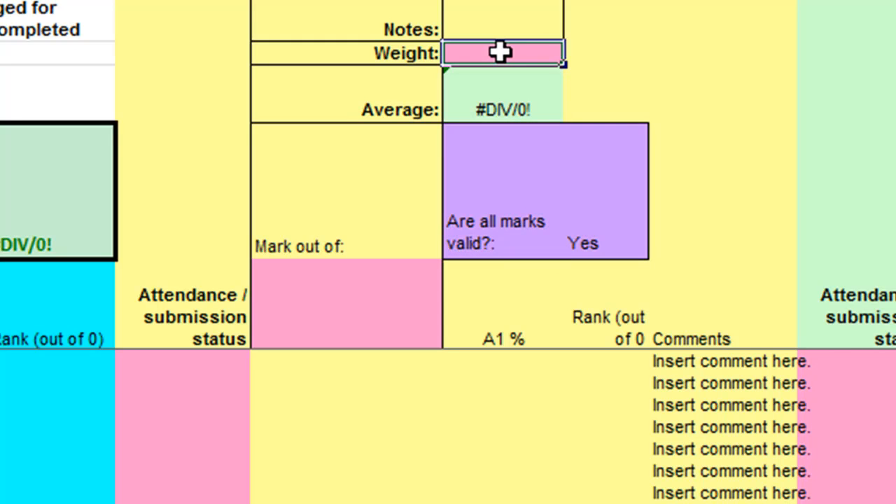
pyautogui.moveTo(543, 55)
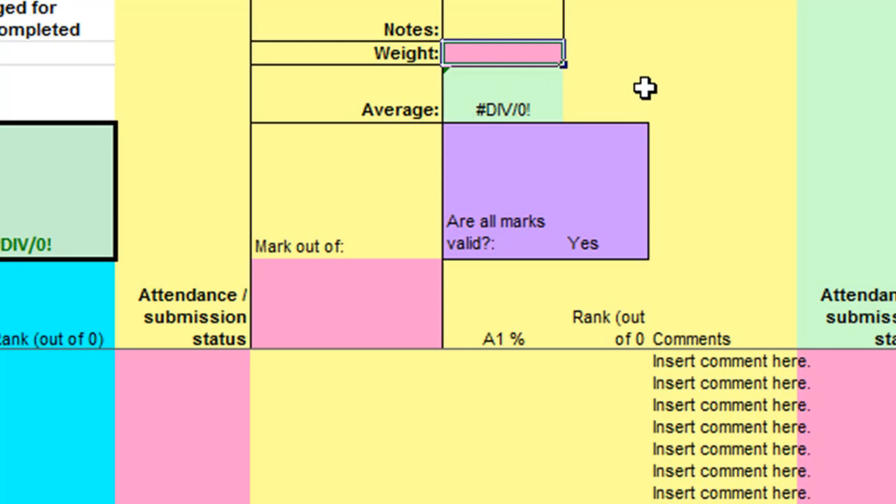
pyautogui.write('100.0')
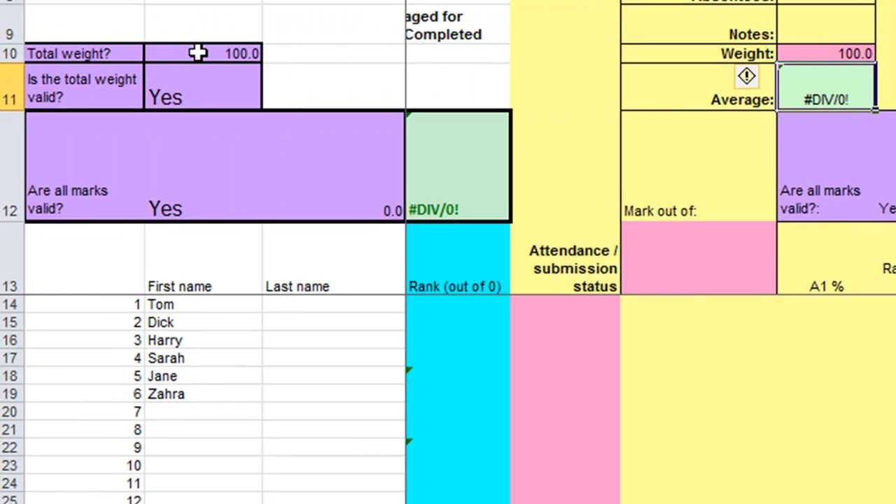
pyautogui.moveTo(224, 91)
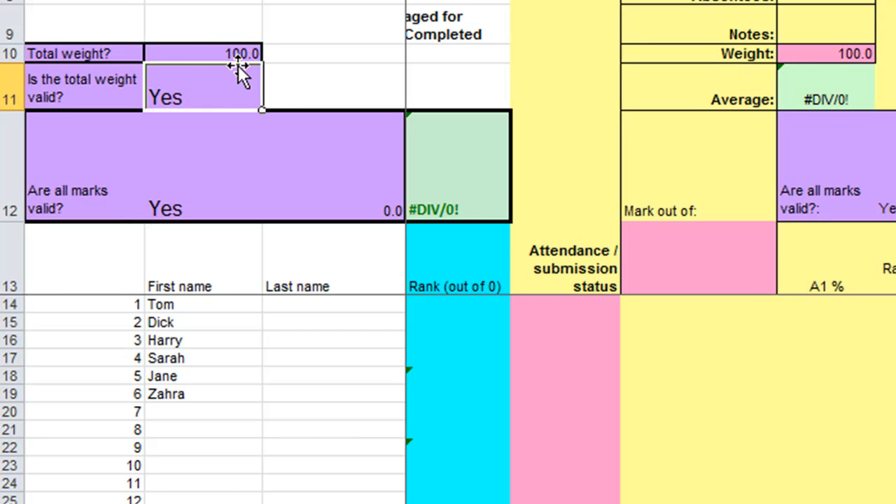
pyautogui.moveTo(240, 91)
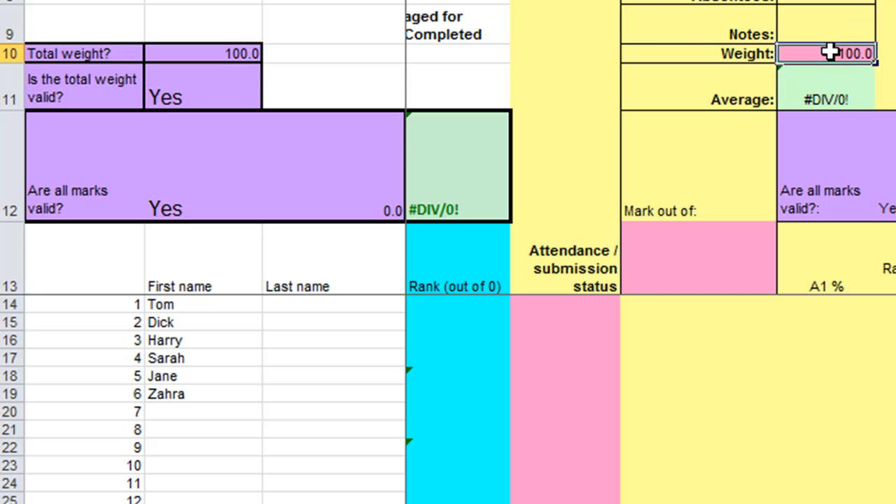
pyautogui.write('50')
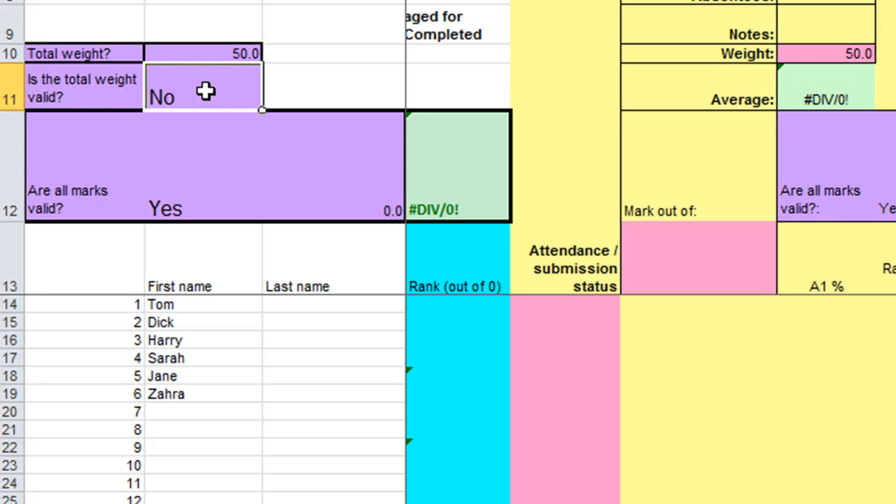
pyautogui.moveTo(266, 84)
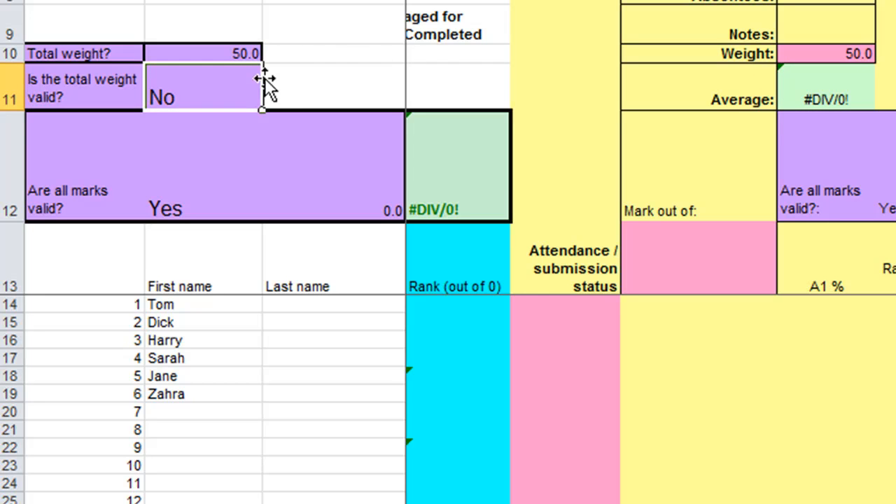
pyautogui.moveTo(622, 199)
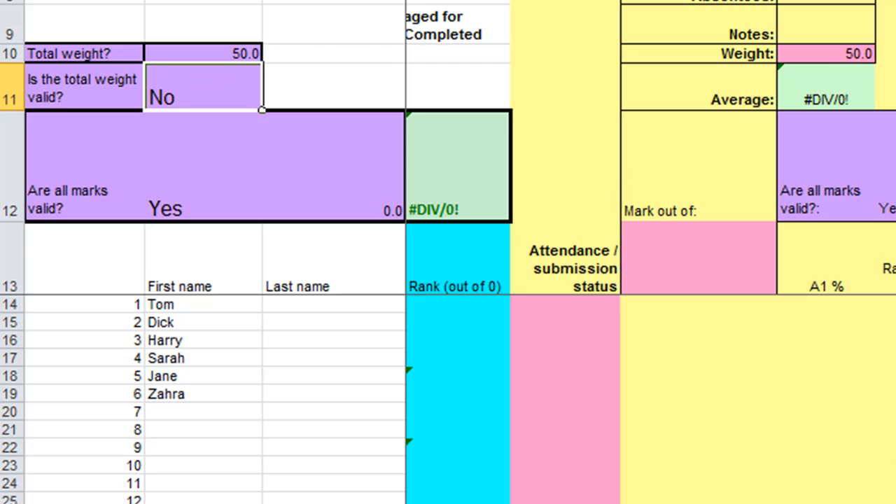
pyautogui.moveTo(832, 73)
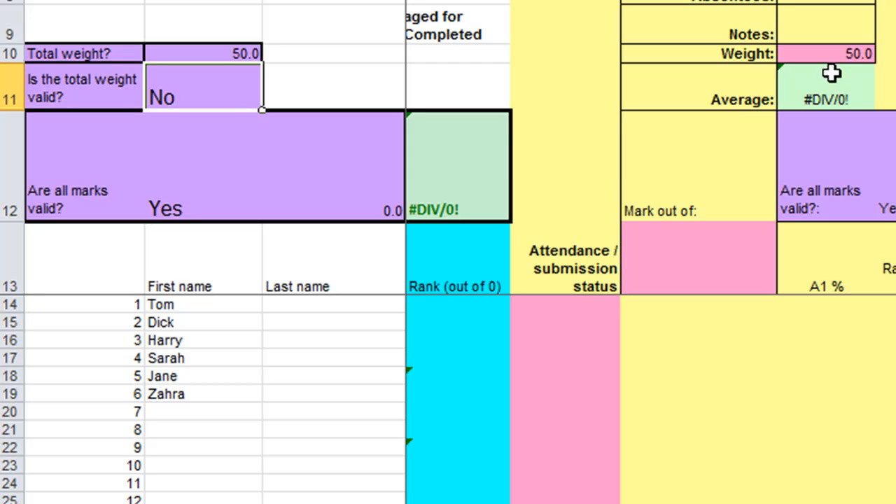
pyautogui.click(826, 53)
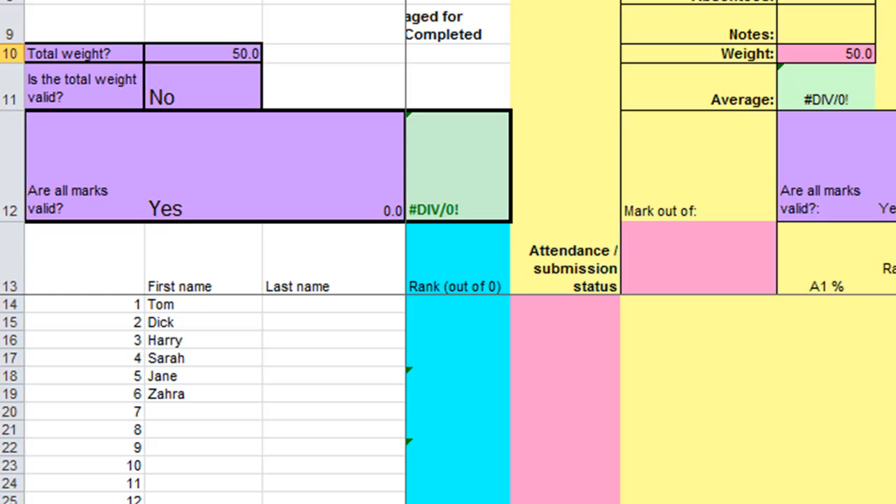
pyautogui.moveTo(837, 48)
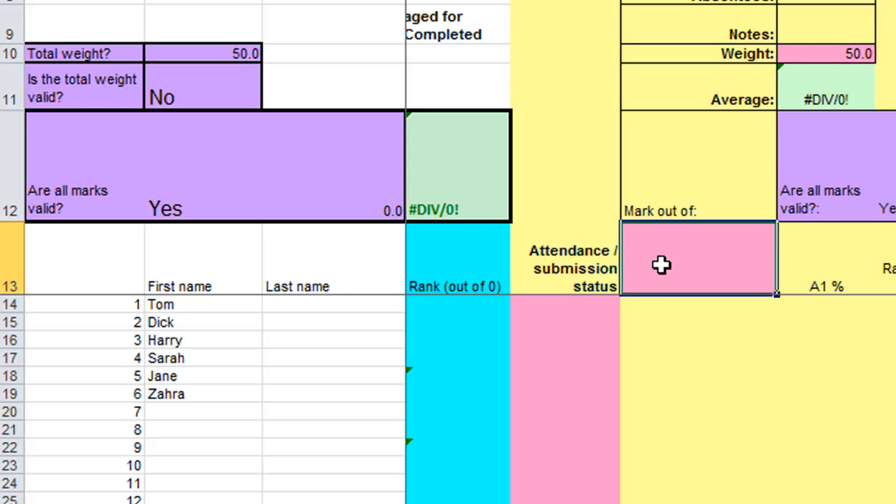
# Set Assessment 1 to be marked out of 10
pyautogui.scroll(-3)
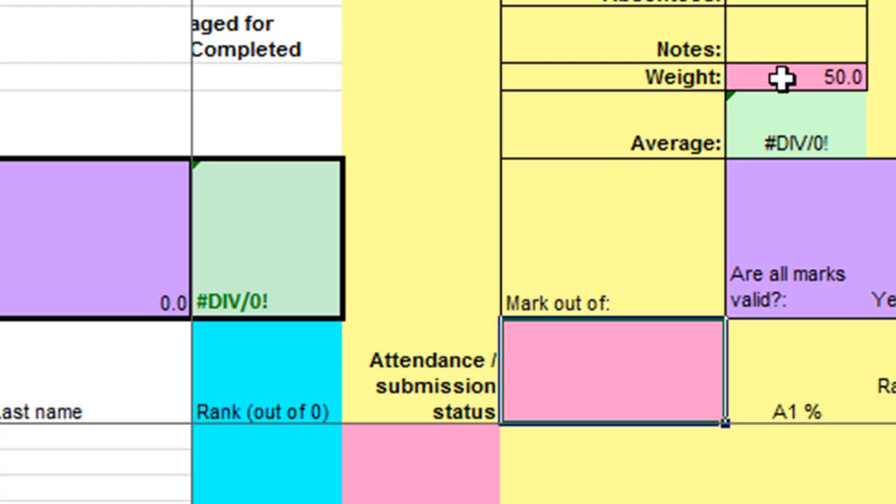
pyautogui.moveTo(624, 356)
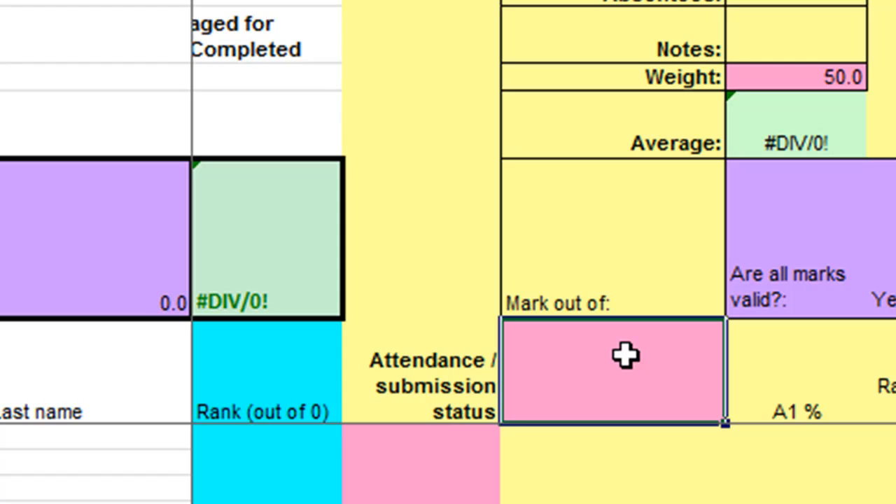
pyautogui.write('10.0')
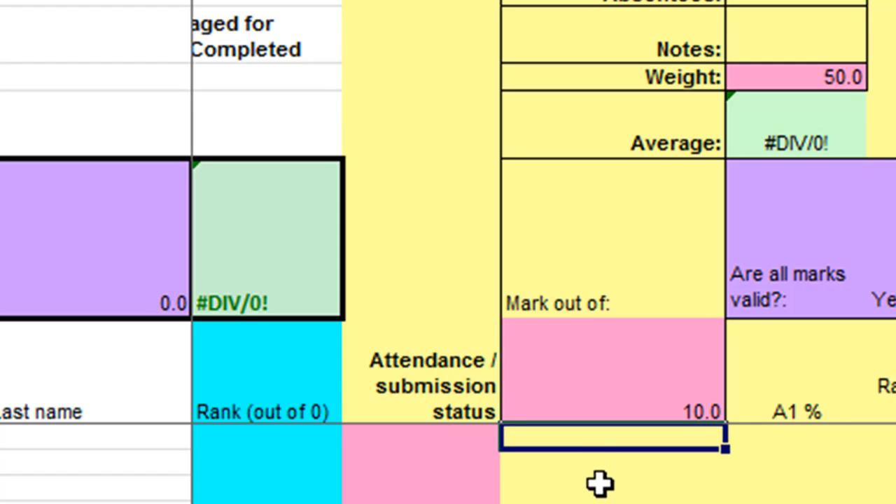
pyautogui.moveTo(625, 380)
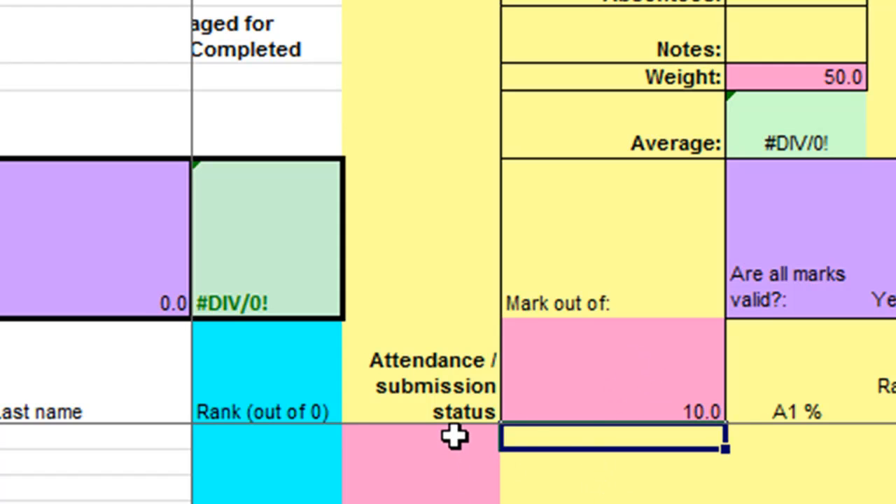
# Mark Tom Present for Assessment 1 and fill Present down to all six students
pyautogui.click(420, 441)
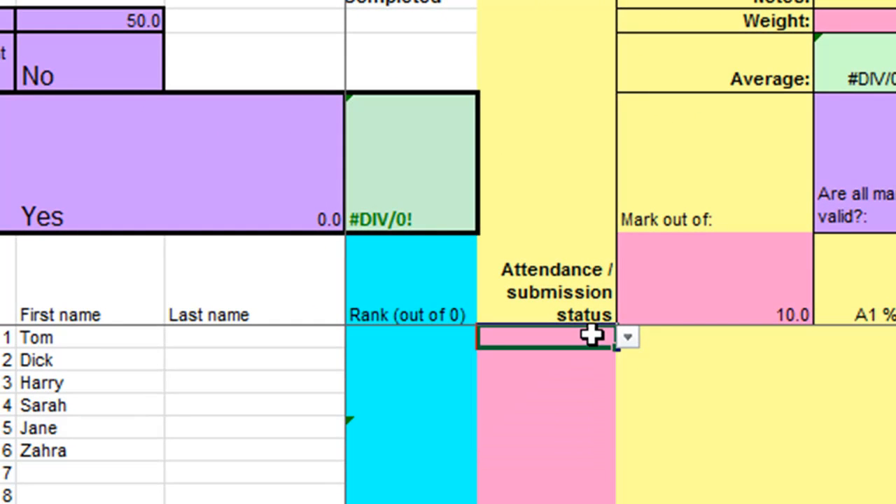
pyautogui.click(627, 338)
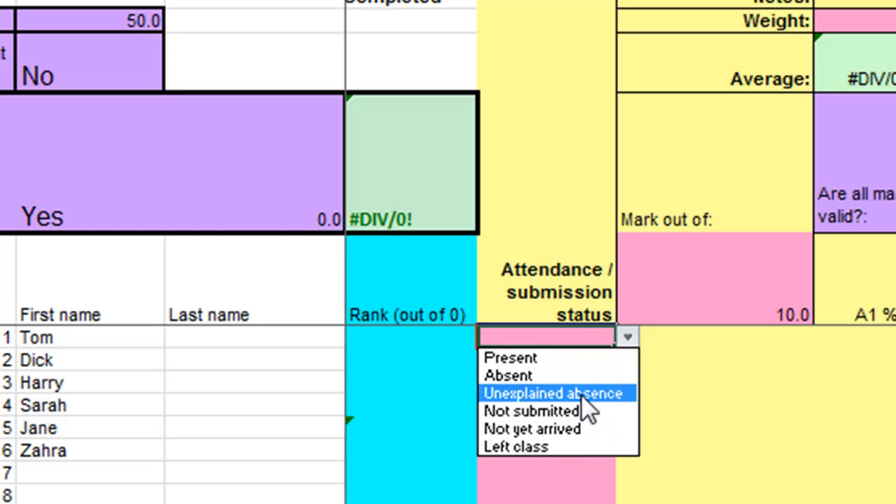
pyautogui.click(511, 358)
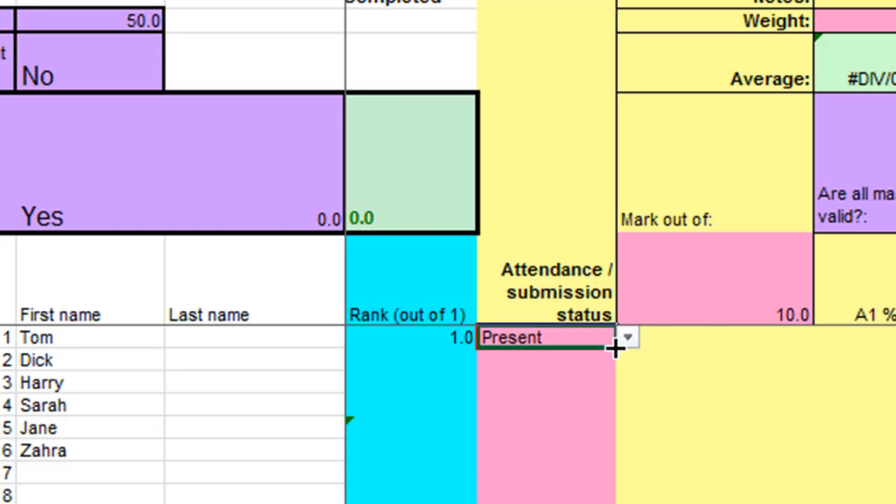
pyautogui.moveTo(616, 348); pyautogui.dragTo(617, 451)
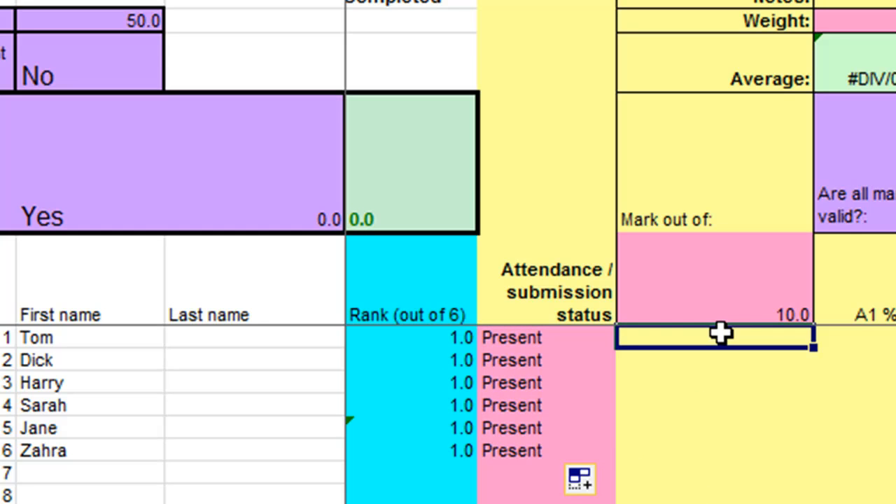
# Enter Assessment 1 marks 10, 9, 8, 7, 5 and 3 down the six students
pyautogui.write('10')
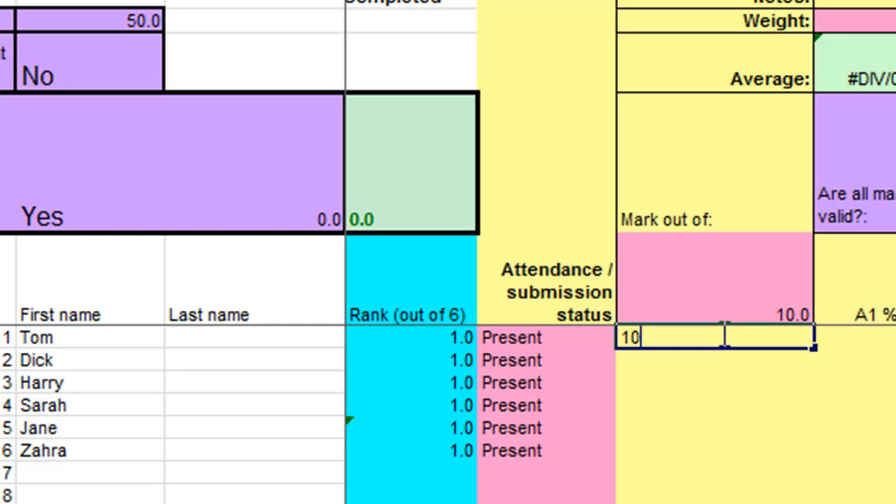
pyautogui.press('enter')
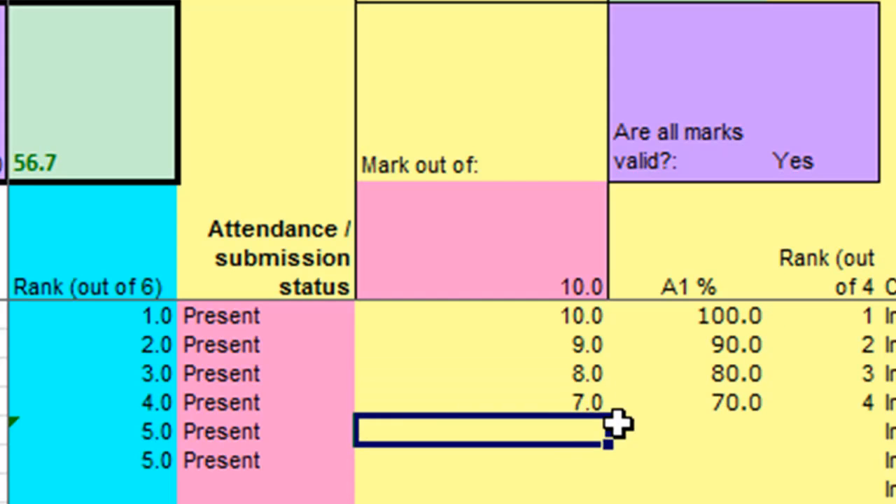
pyautogui.write('5')
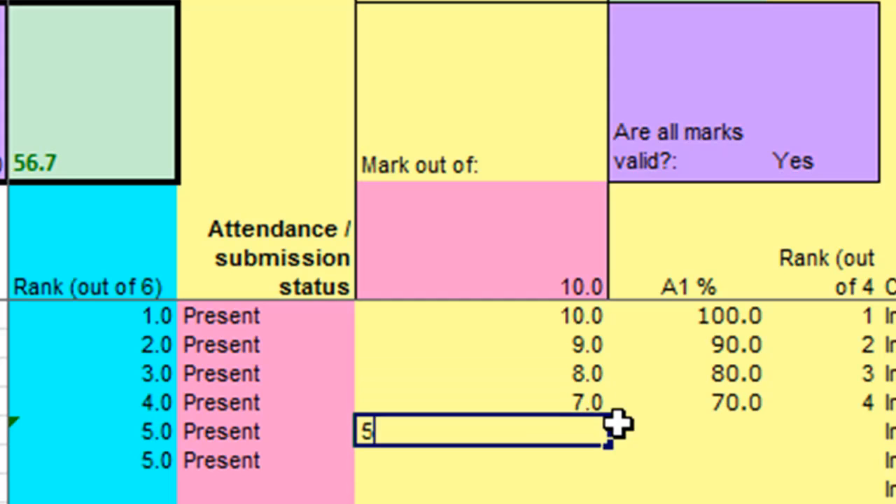
pyautogui.press('Enter')
pyautogui.write('3')
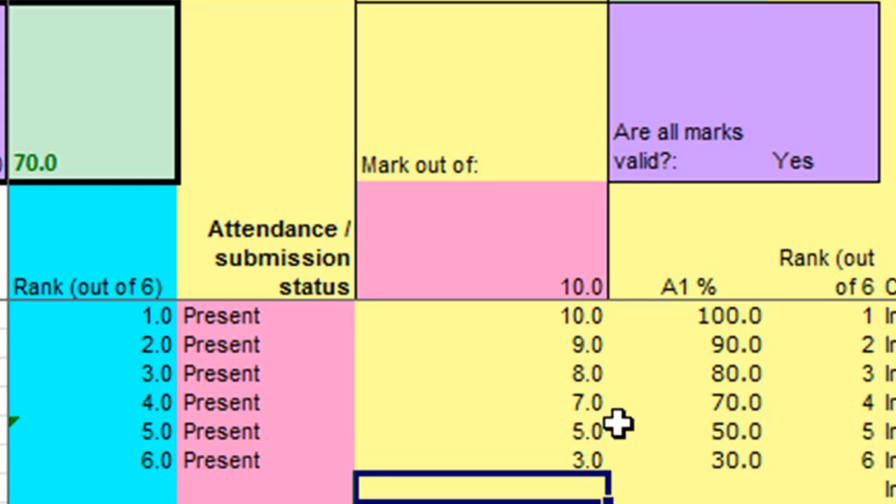
pyautogui.moveTo(501, 493)
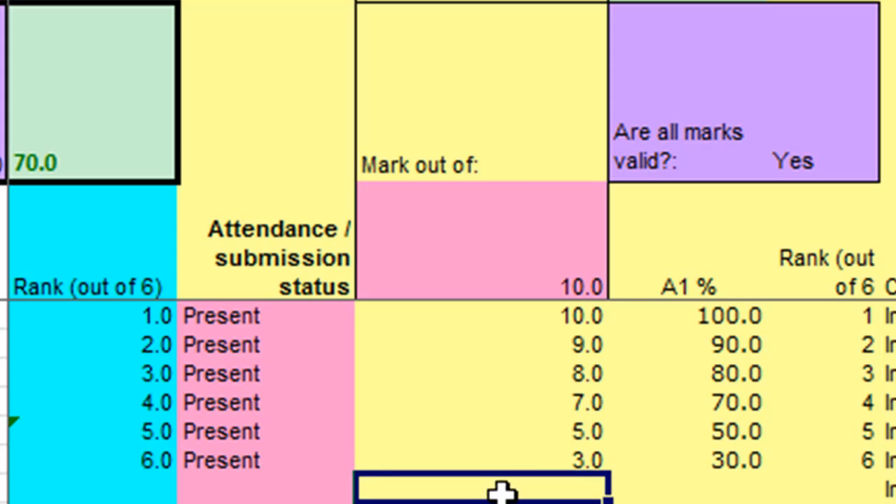
pyautogui.moveTo(557, 319)
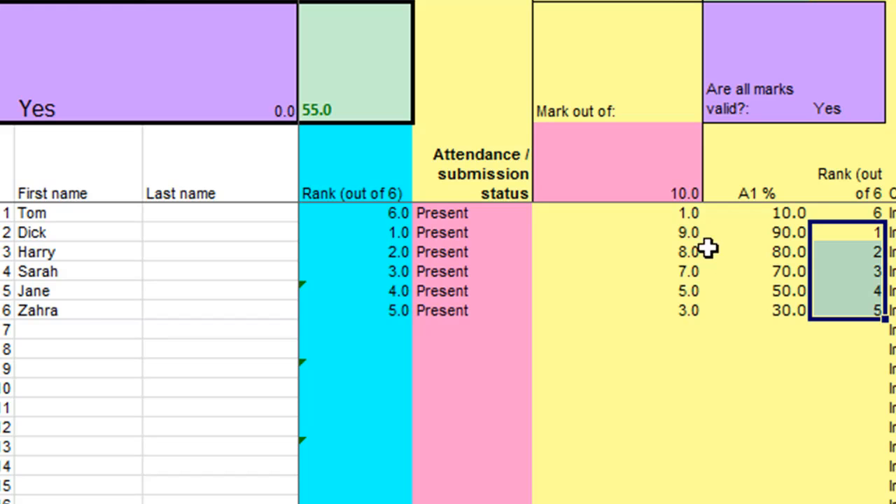
# Review the six students' Assessment 1 marks, percentages and ranks after lowering Tom's mark to 1
pyautogui.click(616, 213)
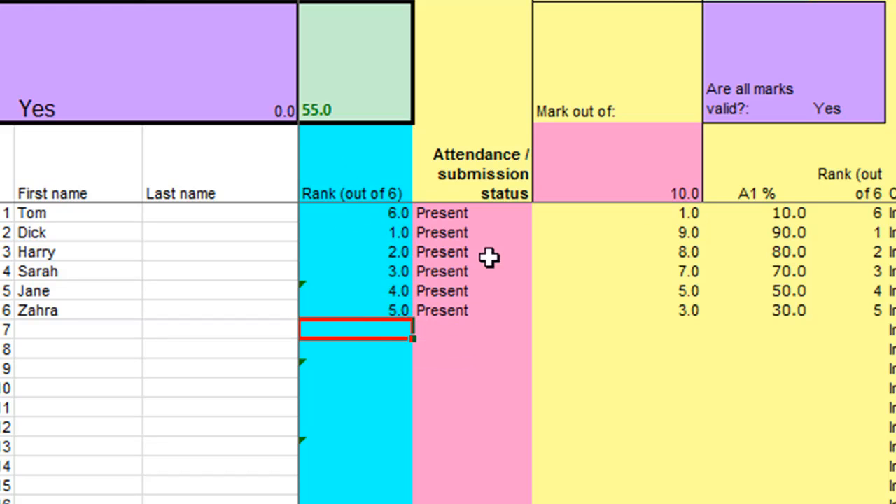
pyautogui.click(868, 213)
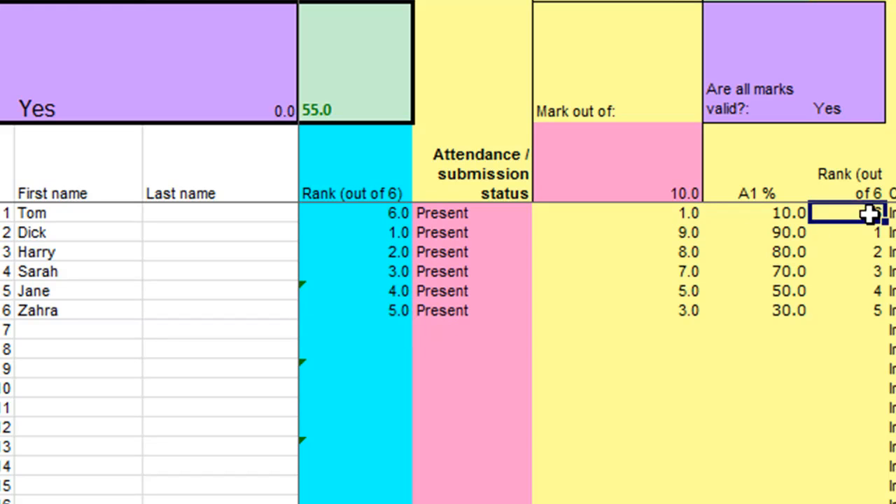
pyautogui.moveTo(871, 213); pyautogui.dragTo(712, 299)
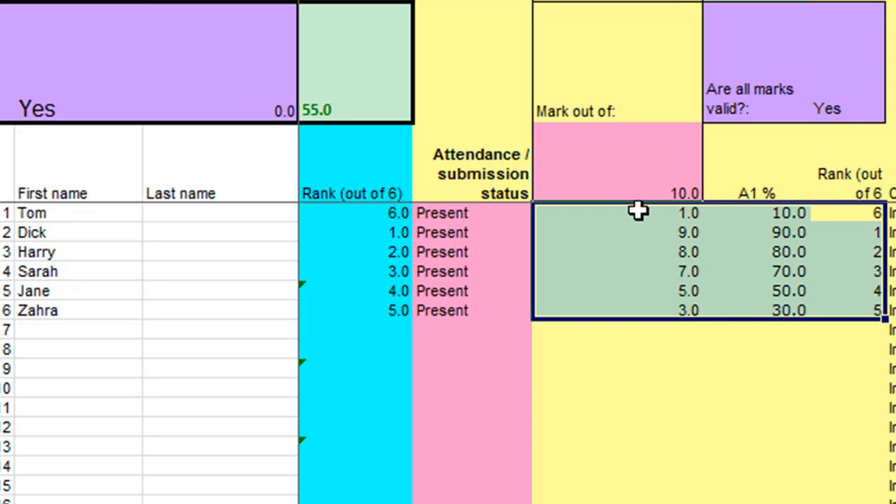
pyautogui.click(637, 213)
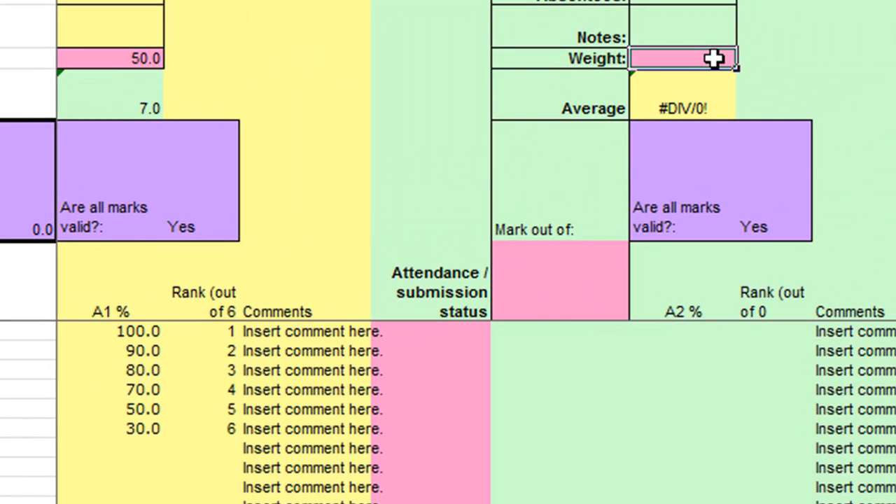
# Give Assessment 2 weight 50, mark out of 20.0, and all six students Present
pyautogui.write('50.0')
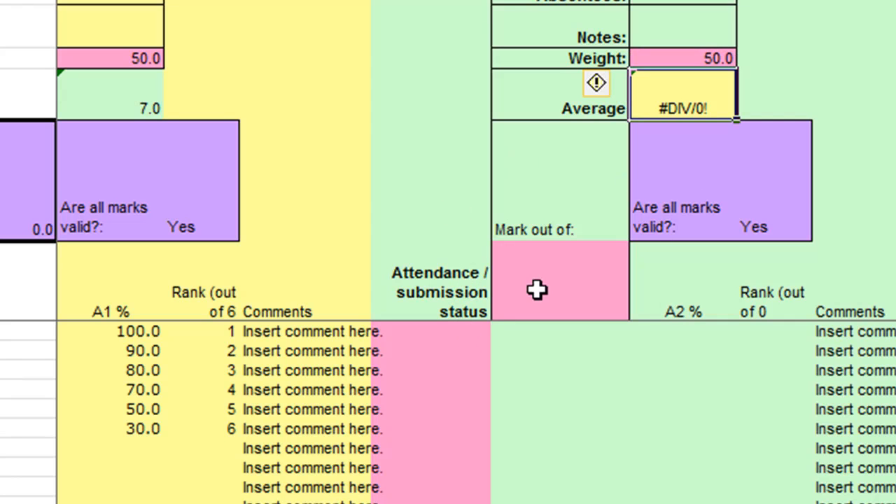
pyautogui.click(559, 280)
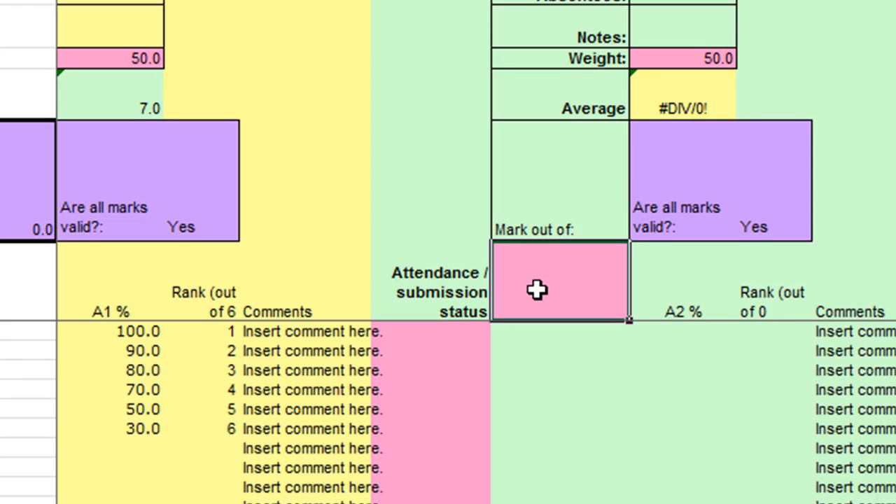
pyautogui.write('20.0')
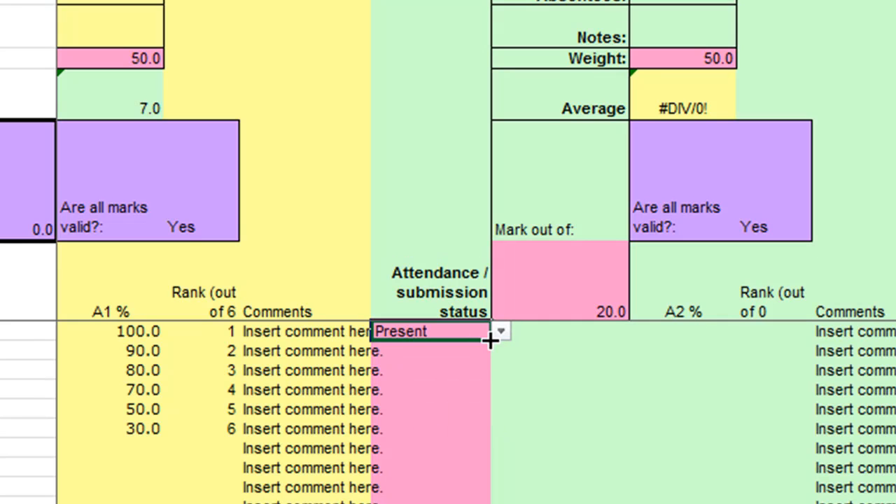
pyautogui.moveTo(488, 342); pyautogui.dragTo(488, 437)
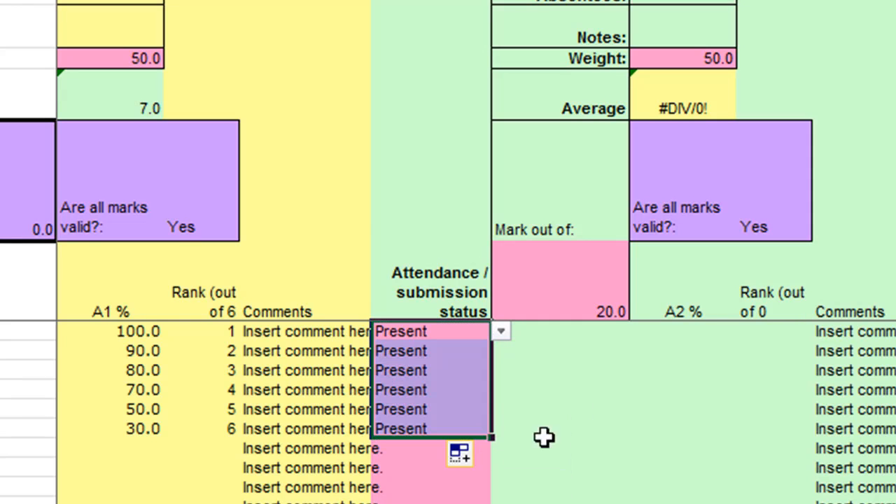
pyautogui.click(560, 409)
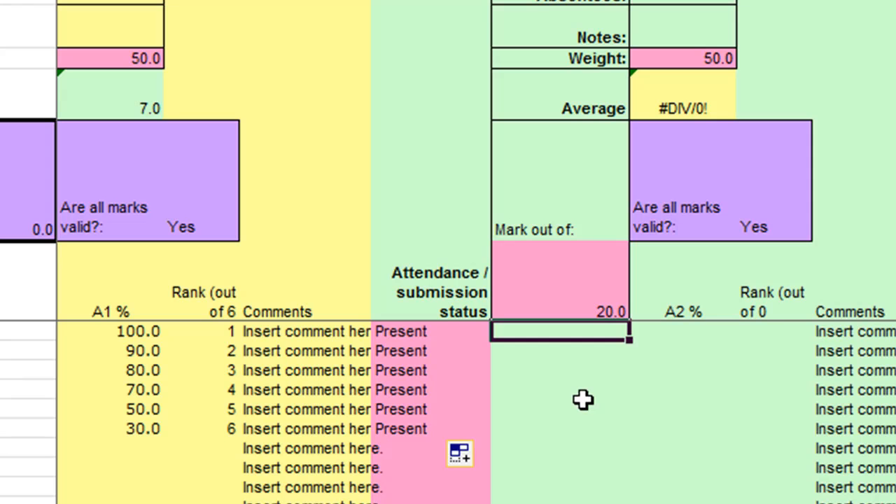
# Enter Assessment 2 marks 4, 9, 12, 15, 17 and 19 for the six students
pyautogui.write('4.0')
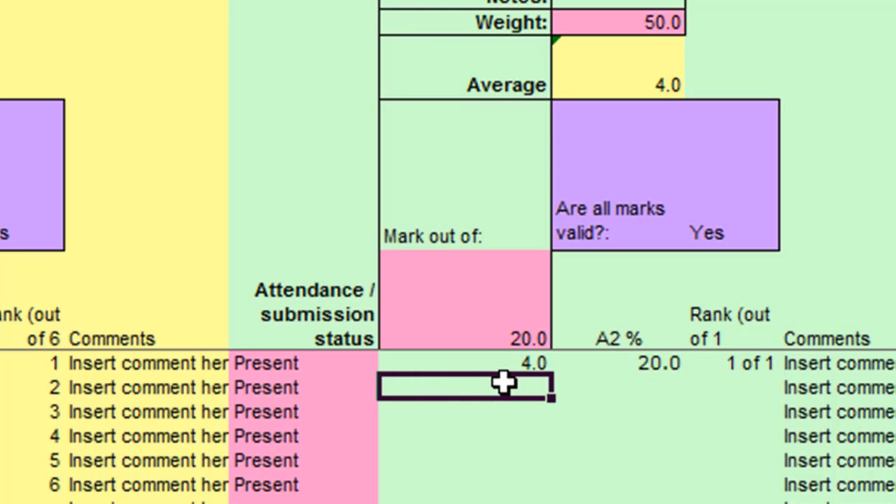
pyautogui.moveTo(490, 497)
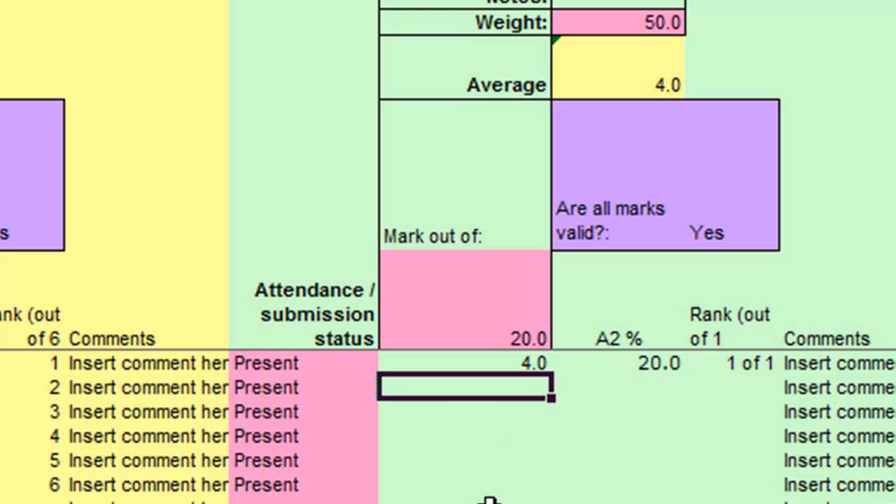
pyautogui.write('9.0')
pyautogui.click(465, 412)
pyautogui.write('12')
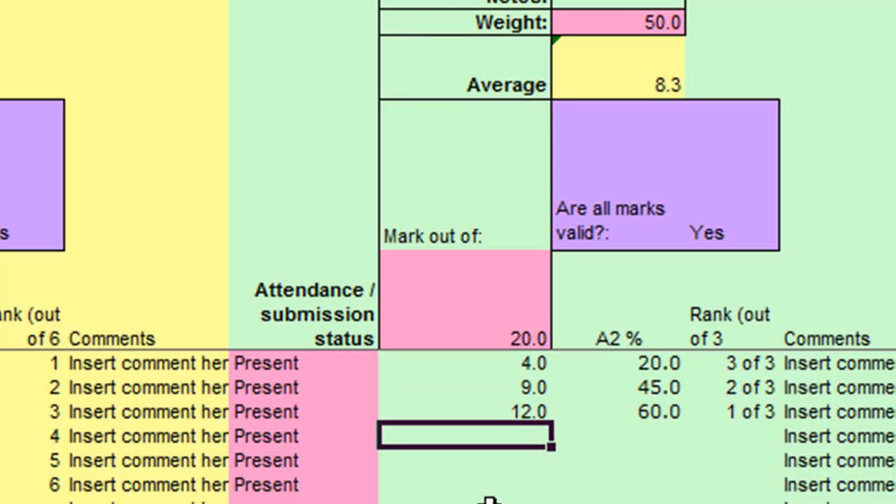
pyautogui.write('15.0')
pyautogui.click(464, 484)
pyautogui.write('19')
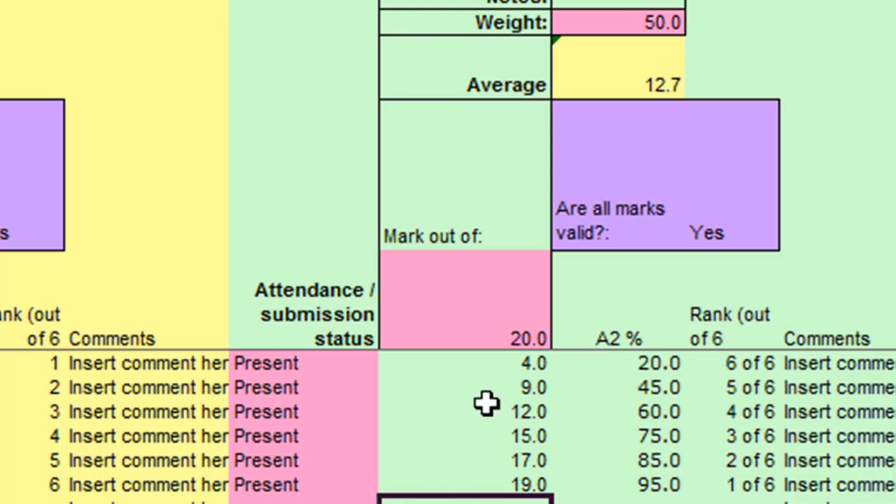
pyautogui.moveTo(525, 487)
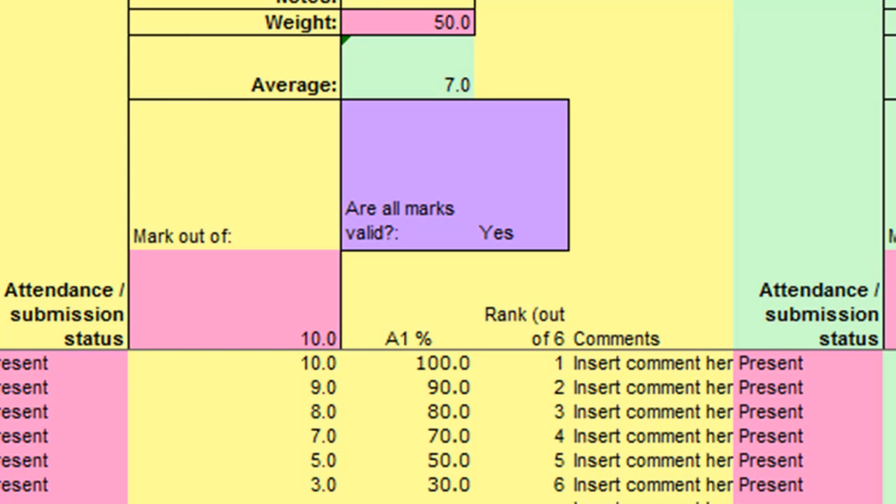
pyautogui.moveTo(401, 14)
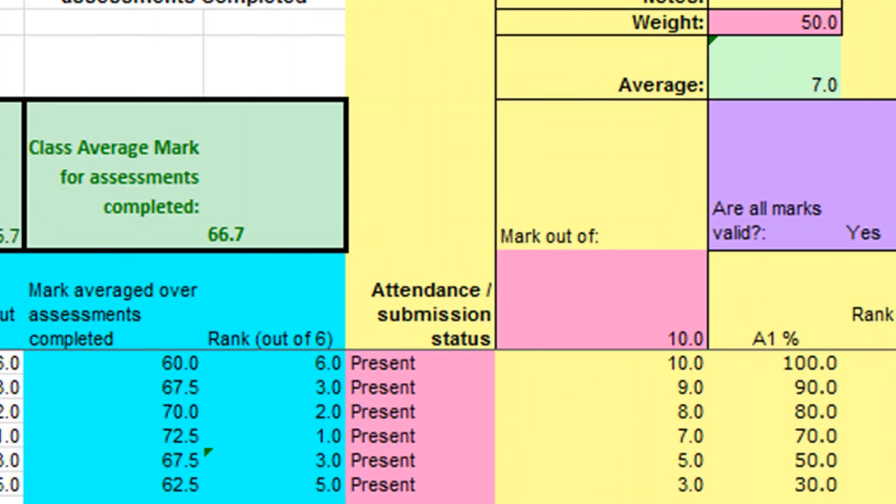
pyautogui.hscroll(-3)
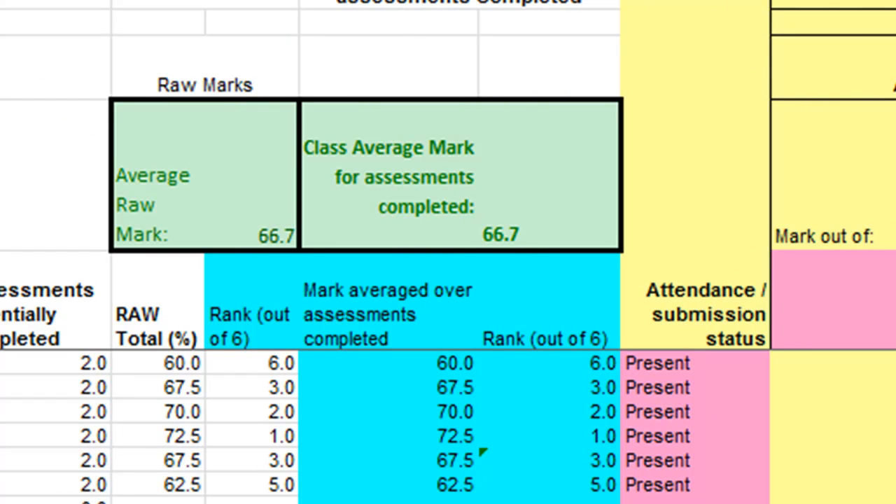
pyautogui.moveTo(161, 398)
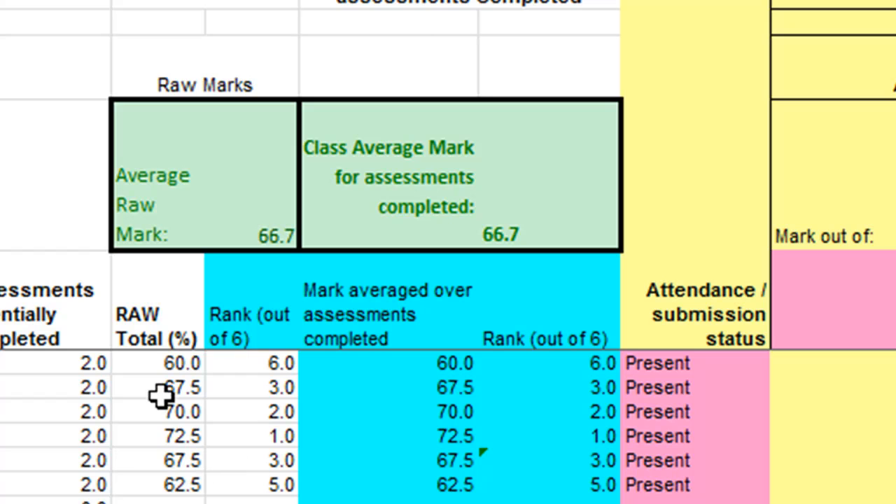
pyautogui.moveTo(161, 362)
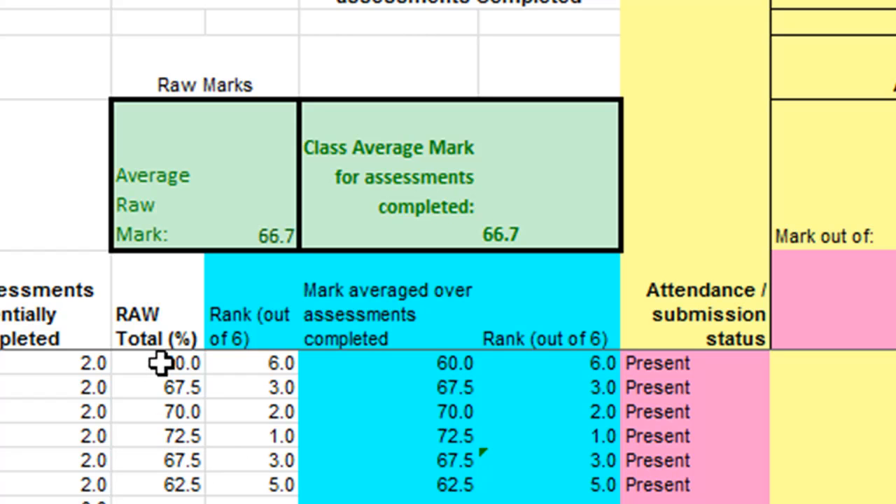
pyautogui.moveTo(558, 420)
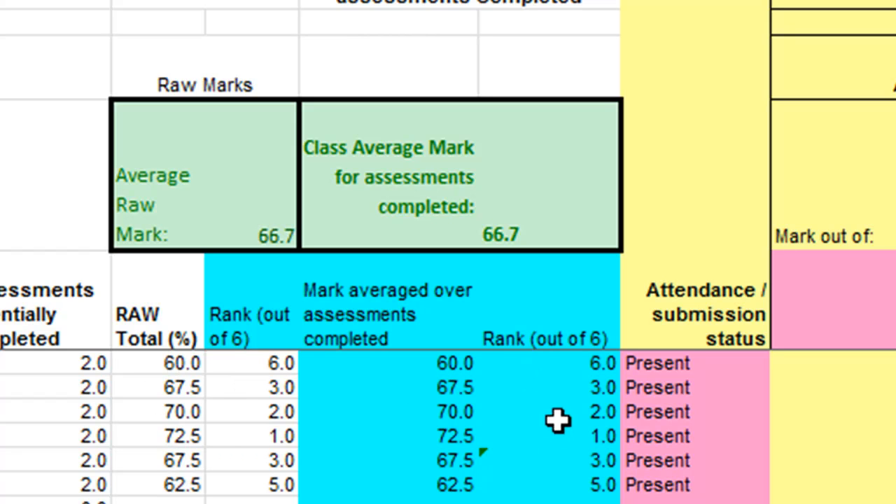
pyautogui.click(553, 435)
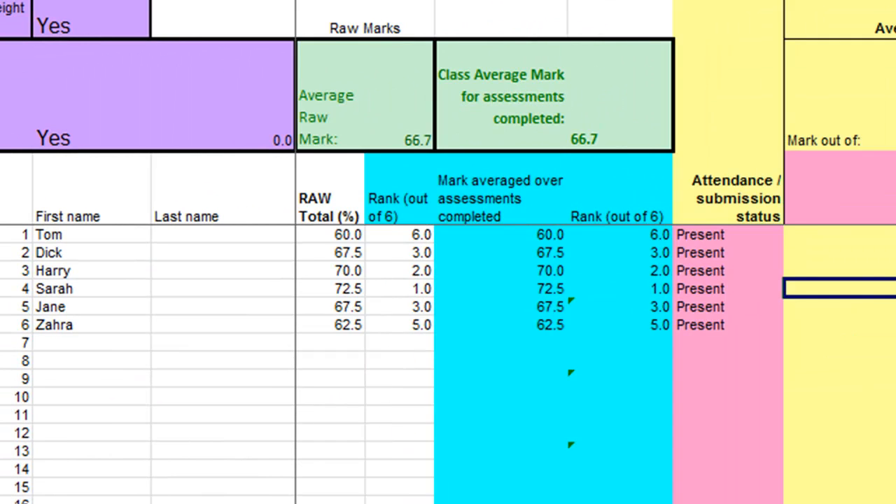
pyautogui.hscroll(3)
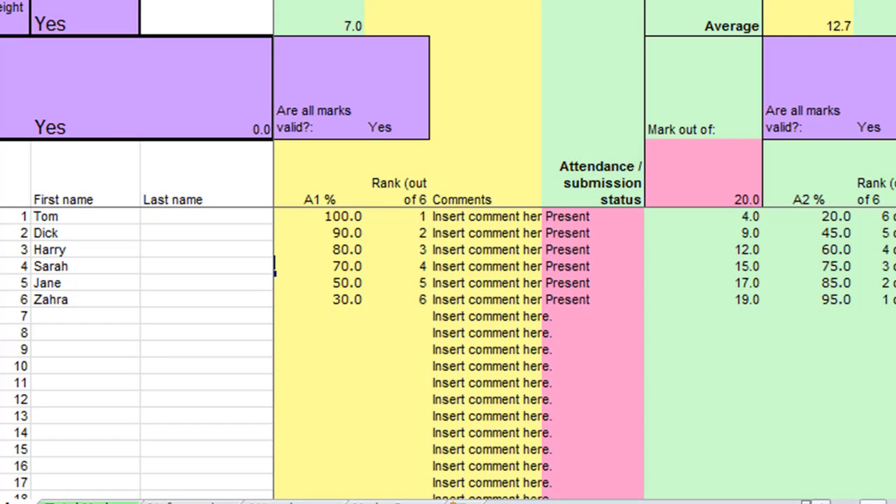
pyautogui.hscroll(3)
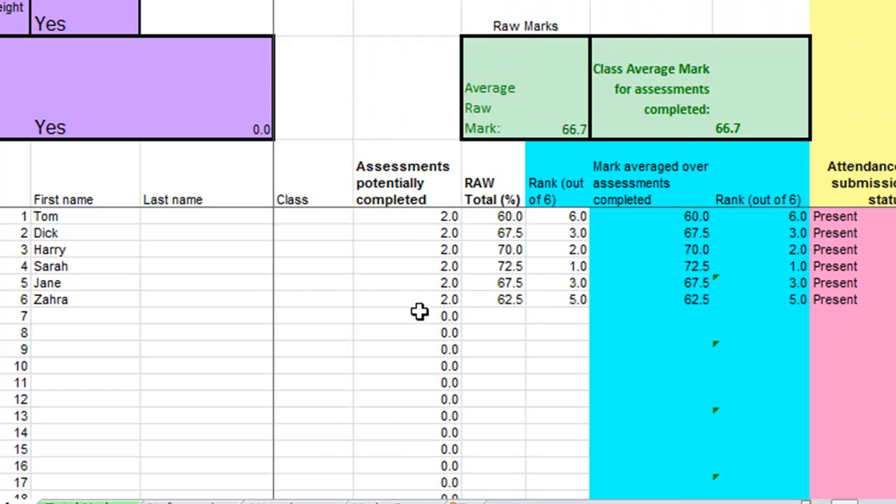
pyautogui.moveTo(655, 216)
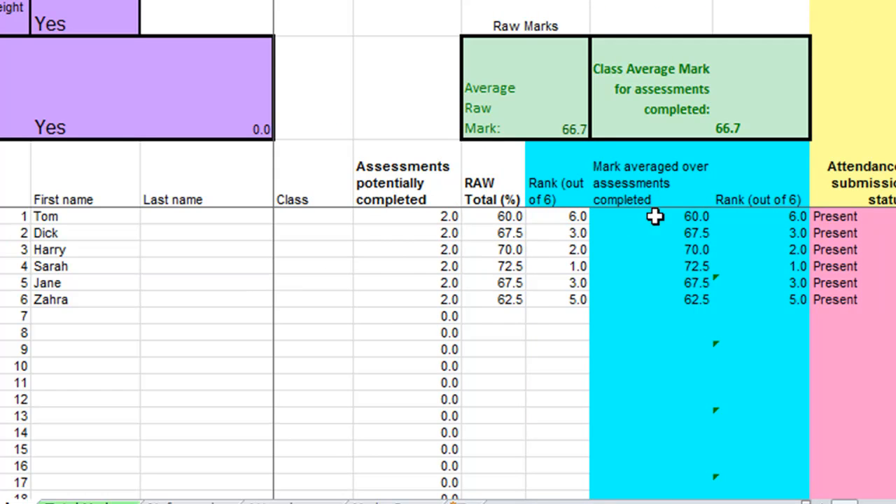
pyautogui.moveTo(140, 456)
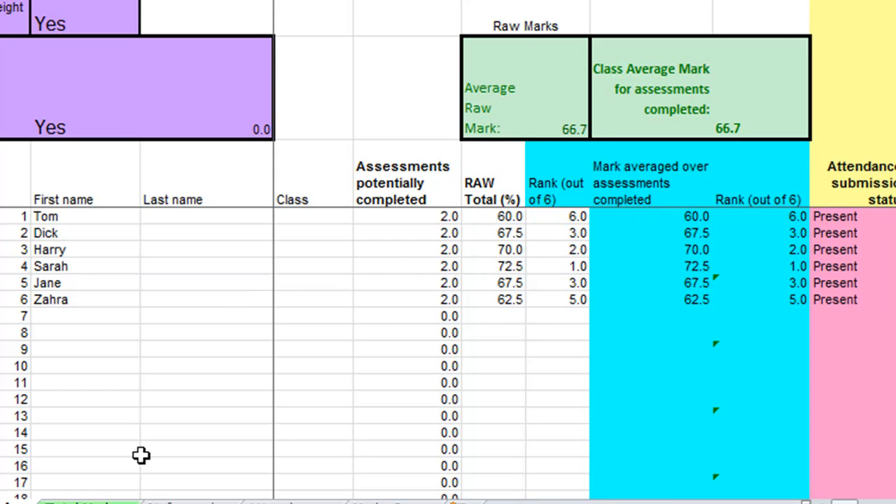
pyautogui.moveTo(169, 268)
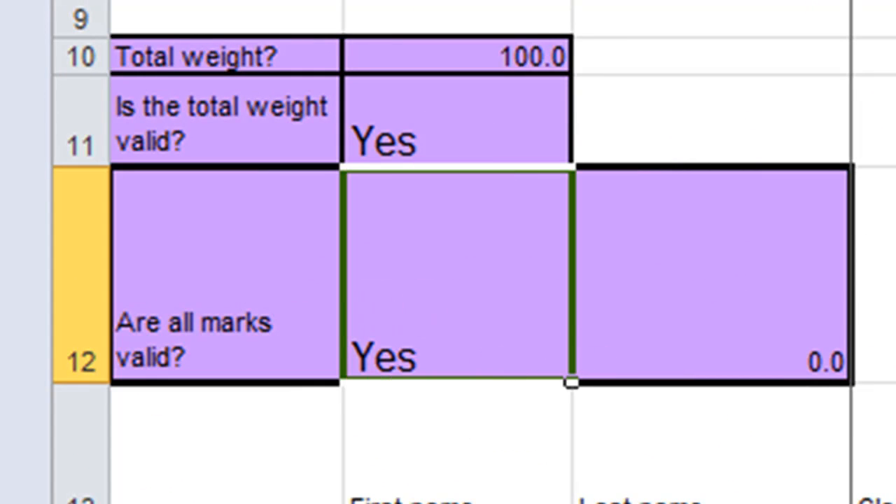
# Change Tom's Assessment 1 mark to 100 out of 10, triggering the invalid-mark warning
pyautogui.hscroll(3)
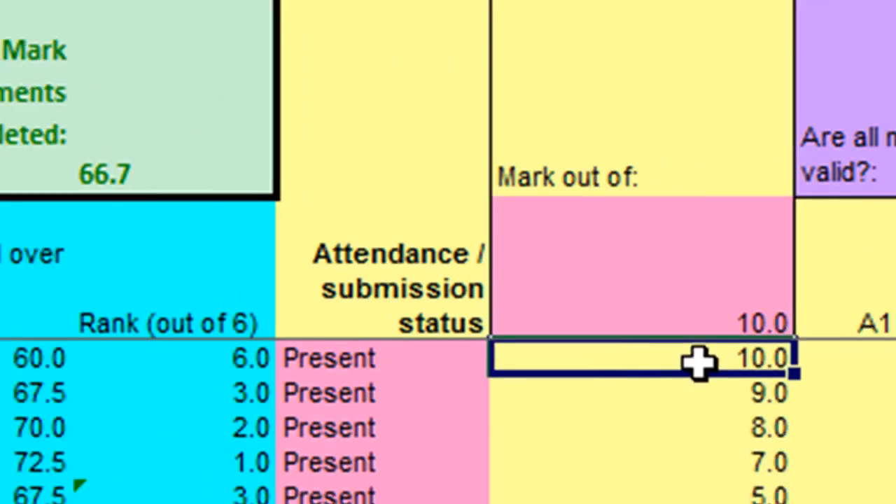
pyautogui.hscroll(3)
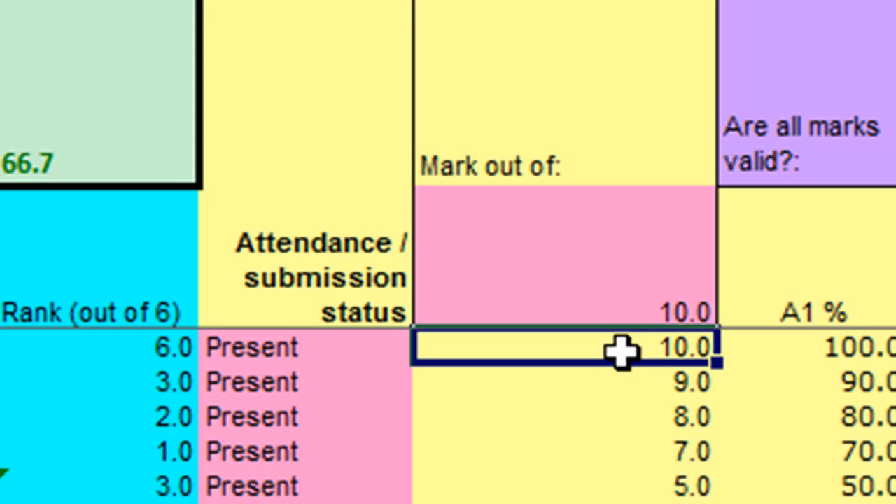
pyautogui.write('100')
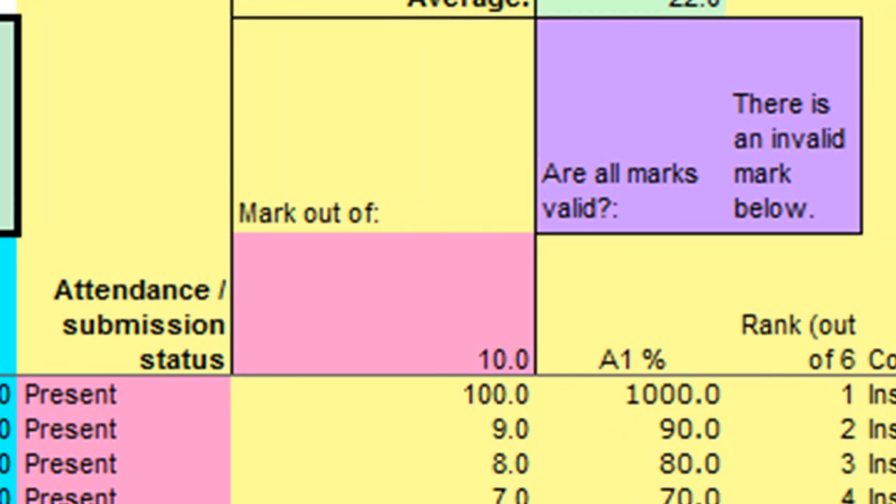
pyautogui.moveTo(463, 394)
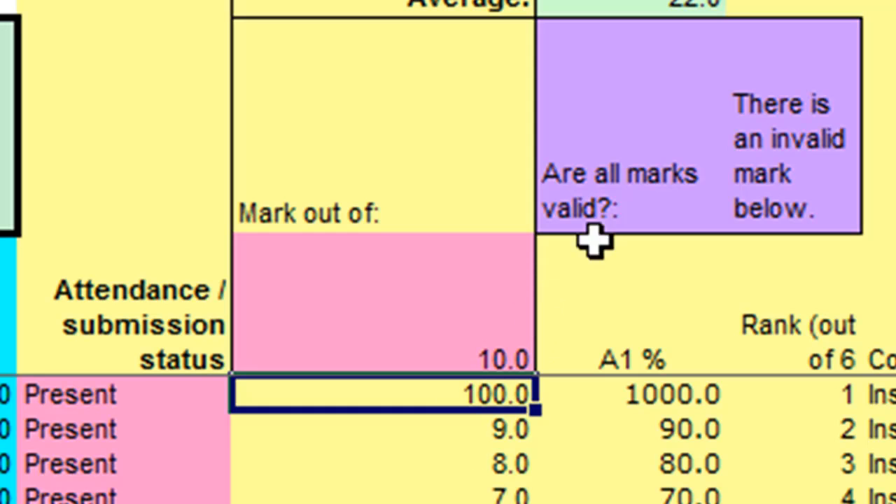
pyautogui.moveTo(448, 385)
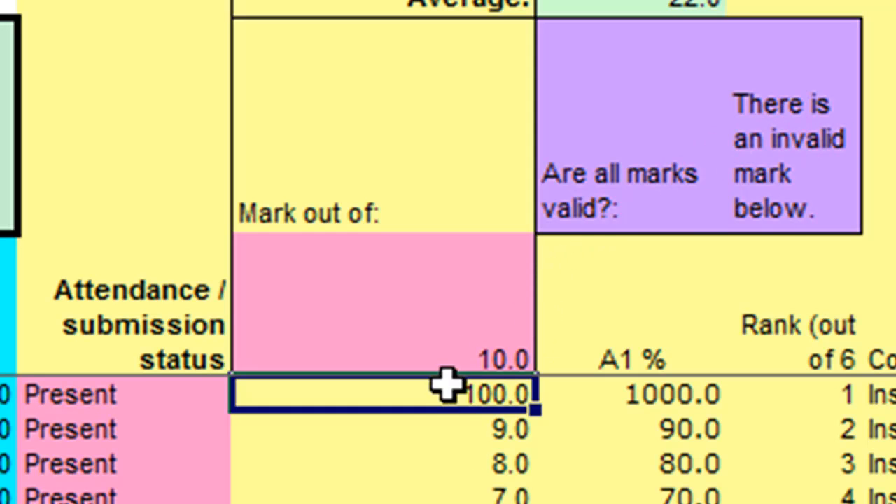
pyautogui.moveTo(473, 487)
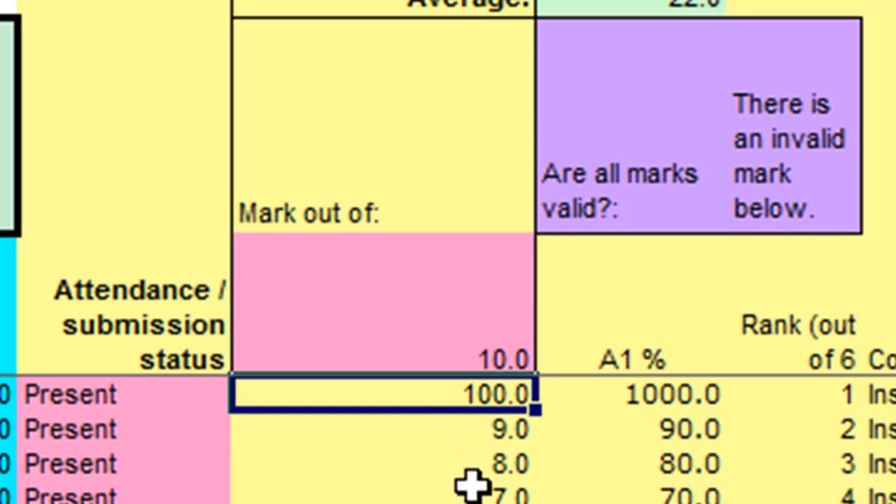
pyautogui.moveTo(446, 392)
pyautogui.write('10')
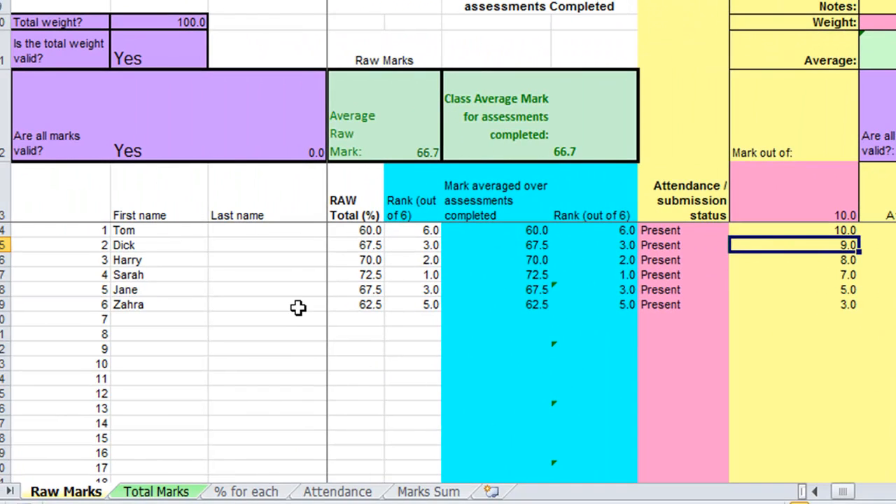
pyautogui.moveTo(194, 22)
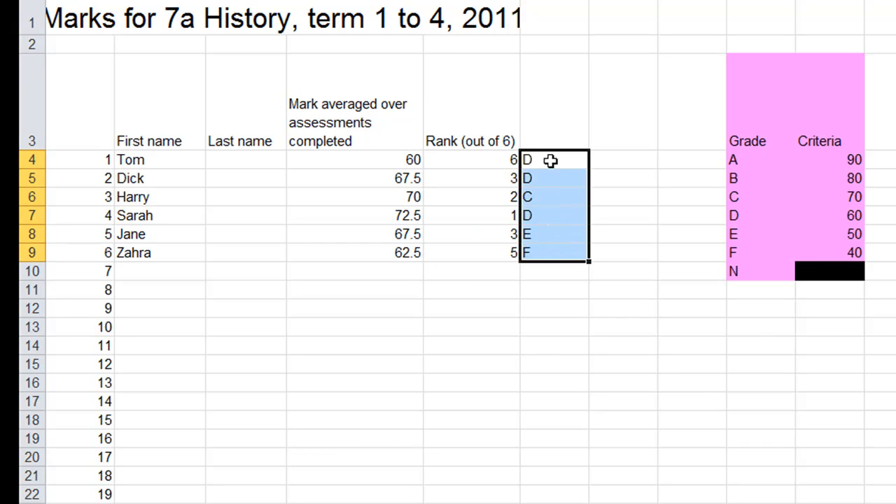
pyautogui.write('Grade')
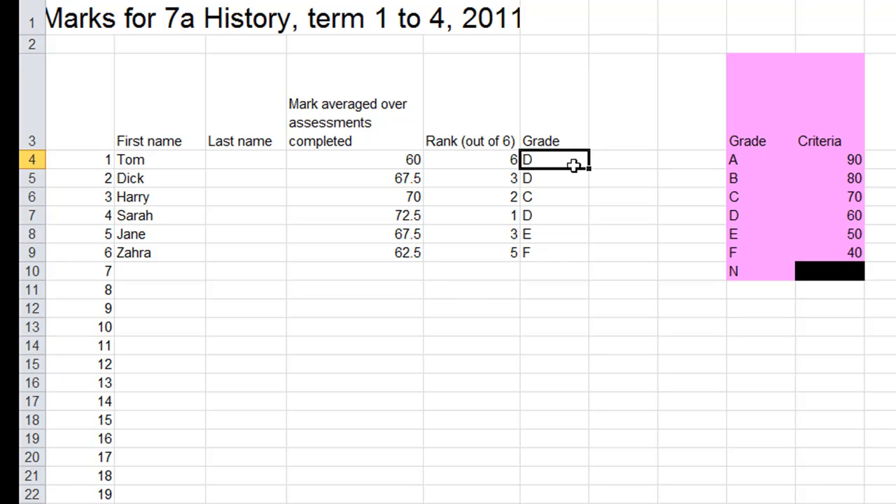
pyautogui.click(554, 288)
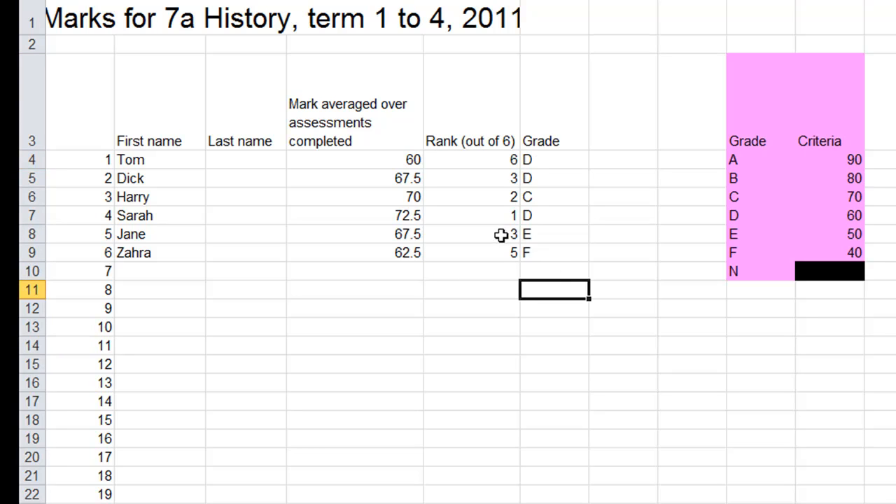
pyautogui.moveTo(376, 154)
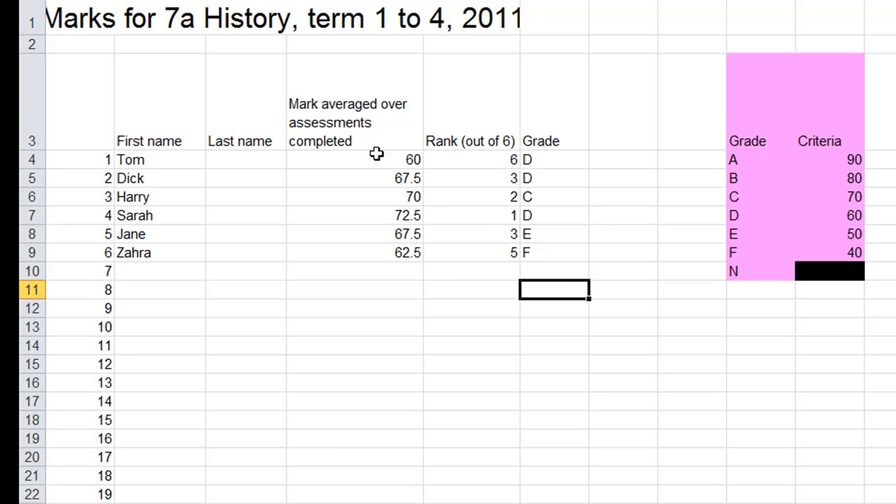
pyautogui.moveTo(130, 160); pyautogui.dragTo(409, 252)
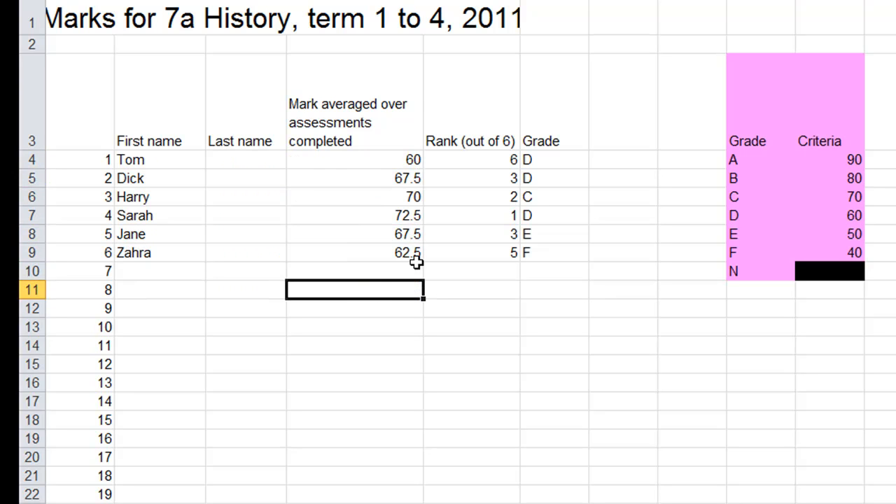
pyautogui.moveTo(453, 157)
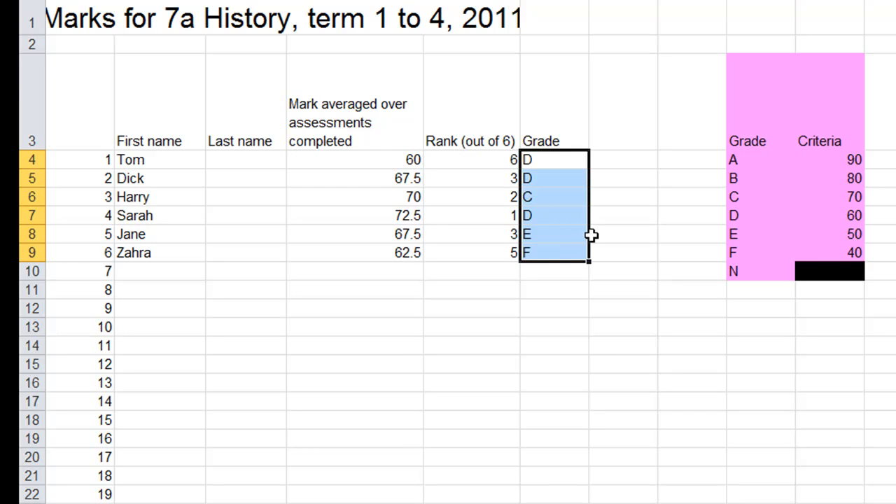
pyautogui.moveTo(630, 226)
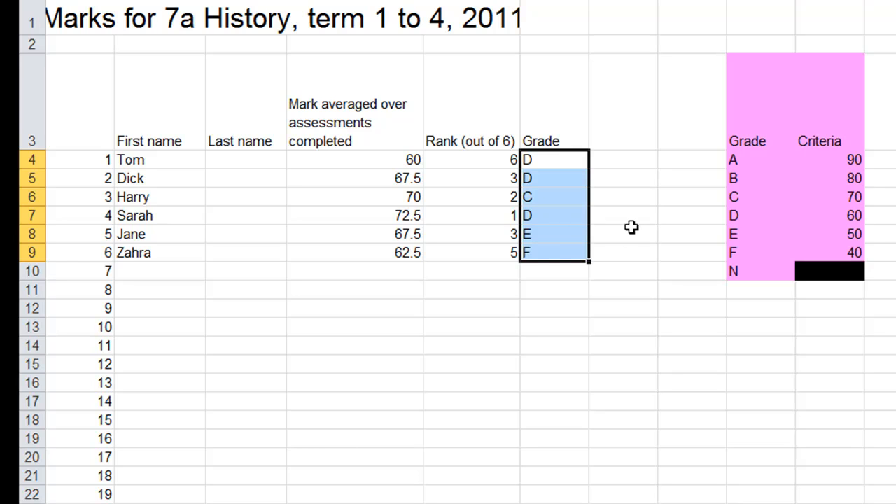
pyautogui.click(692, 215)
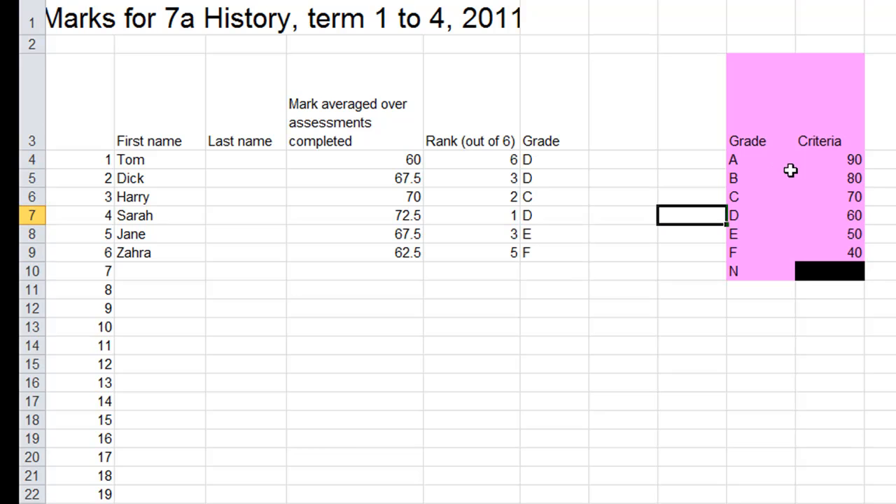
pyautogui.moveTo(798, 152)
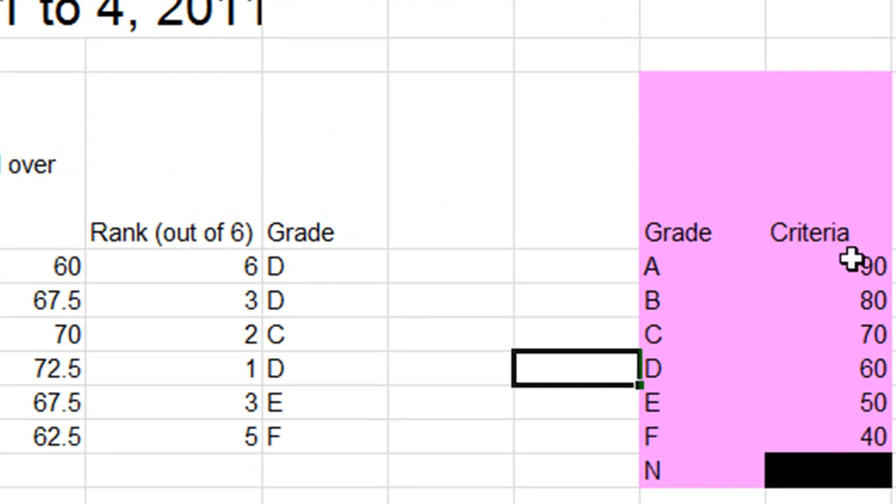
pyautogui.moveTo(712, 269)
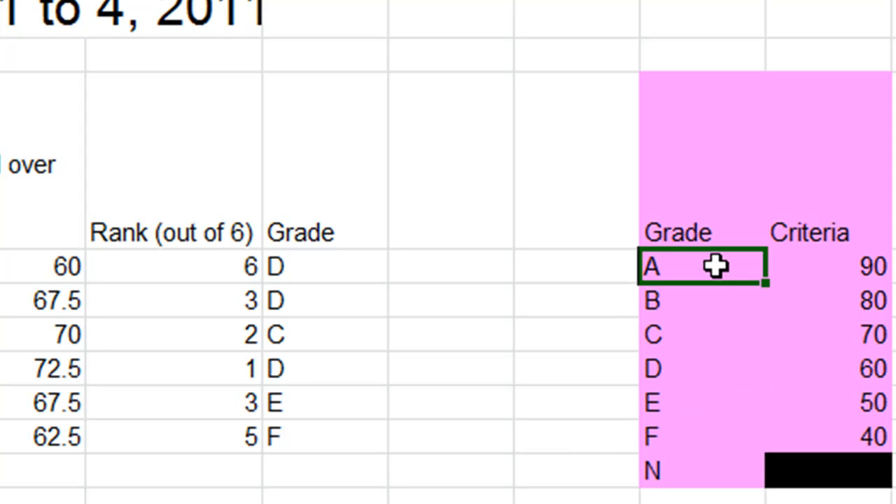
# Overtype the grade labels with HD, F and LP in the Grade table and confirm them
pyautogui.write('HD')
pyautogui.click(703, 370)
pyautogui.write('P')
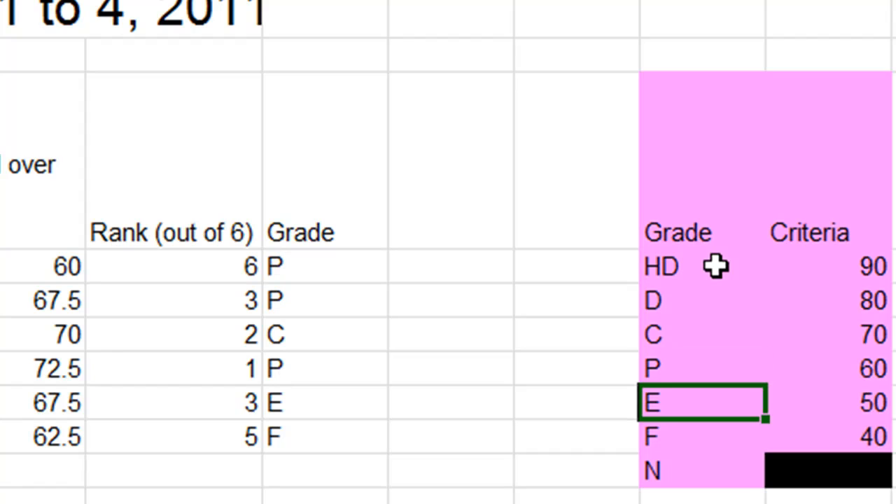
pyautogui.write('F')
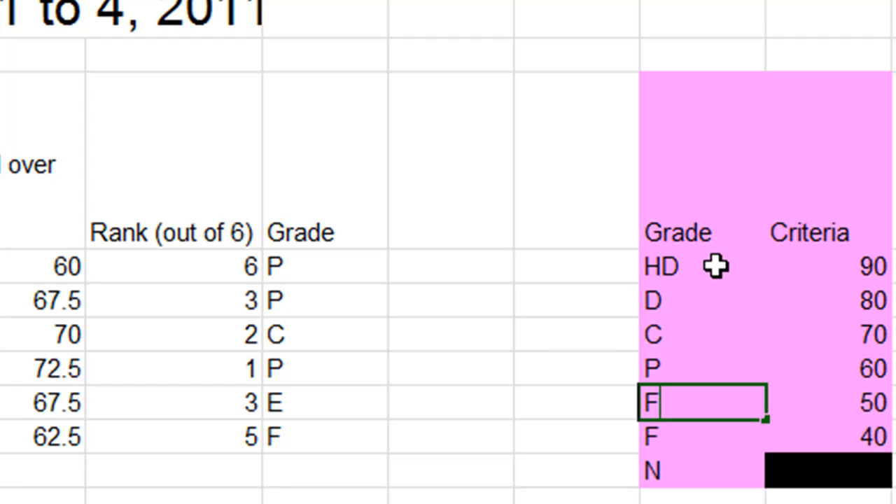
pyautogui.write('LP')
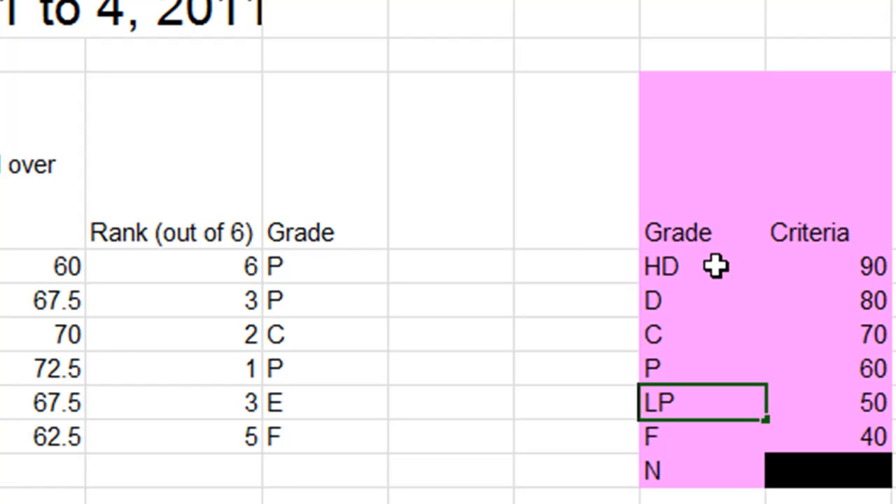
pyautogui.click(700, 437)
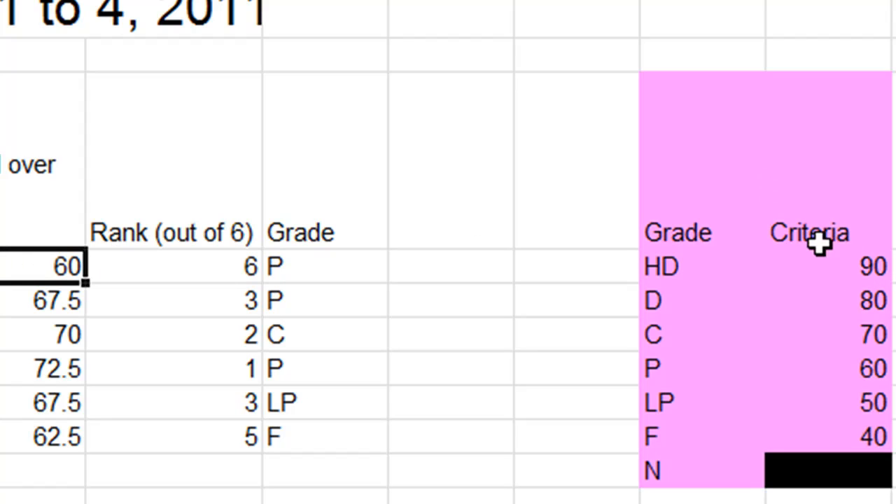
pyautogui.moveTo(847, 267)
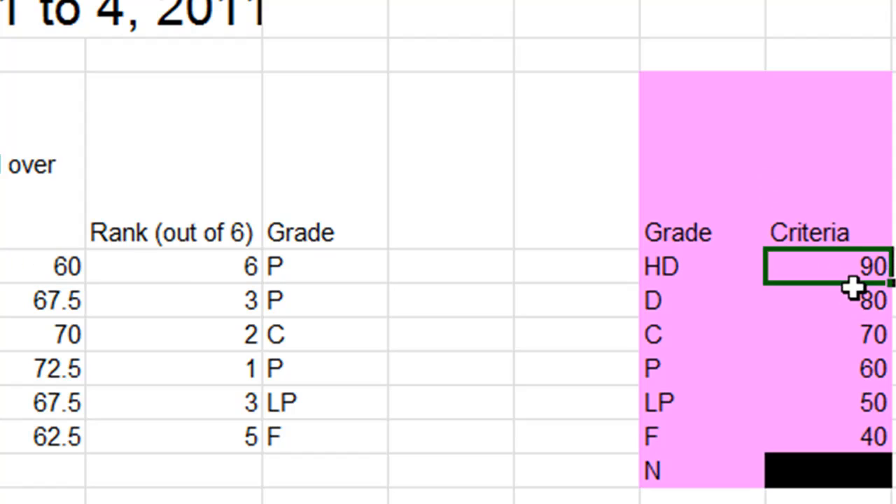
pyautogui.moveTo(854, 264)
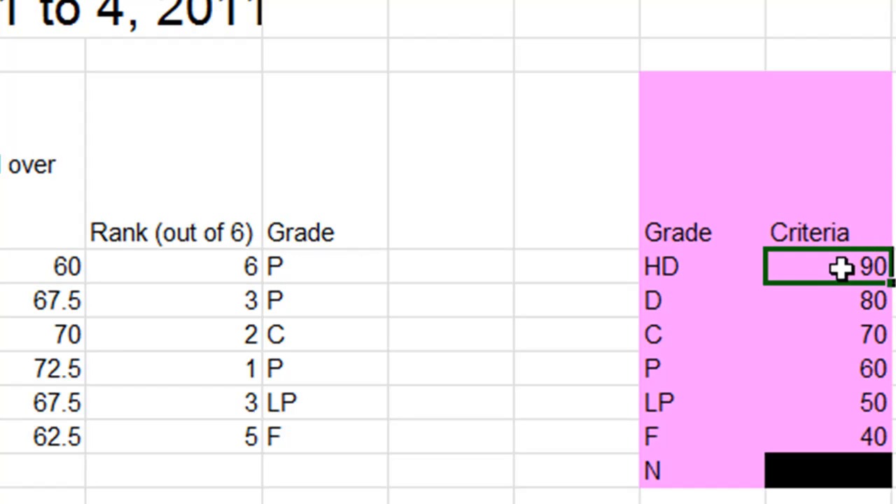
pyautogui.moveTo(837, 271)
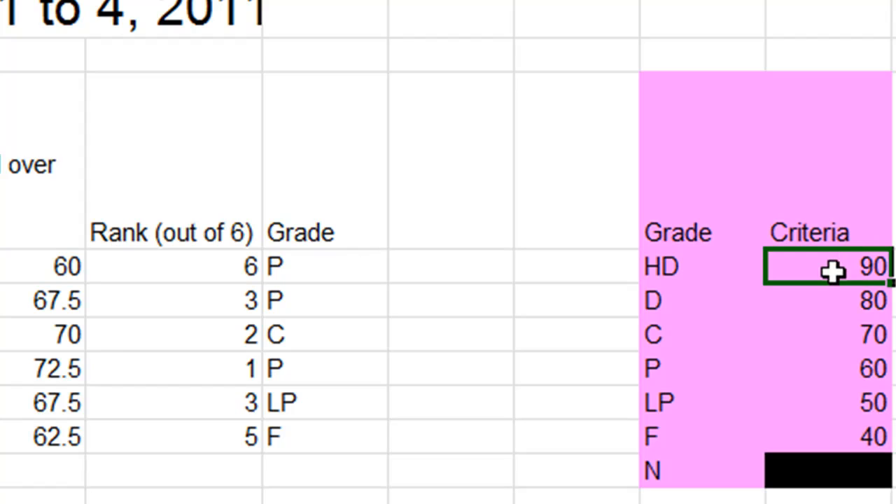
pyautogui.moveTo(876, 343)
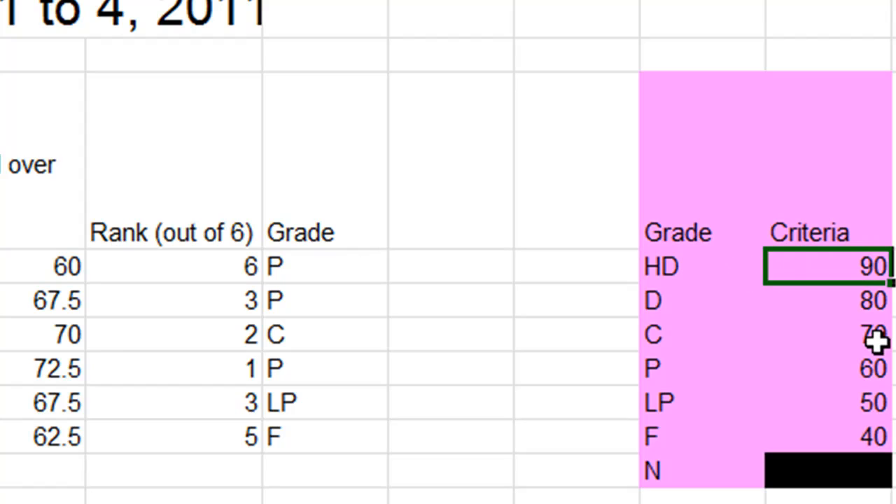
# Enter 95 as the HD criteria mark and check the first student's grade afterwards
pyautogui.write('95')
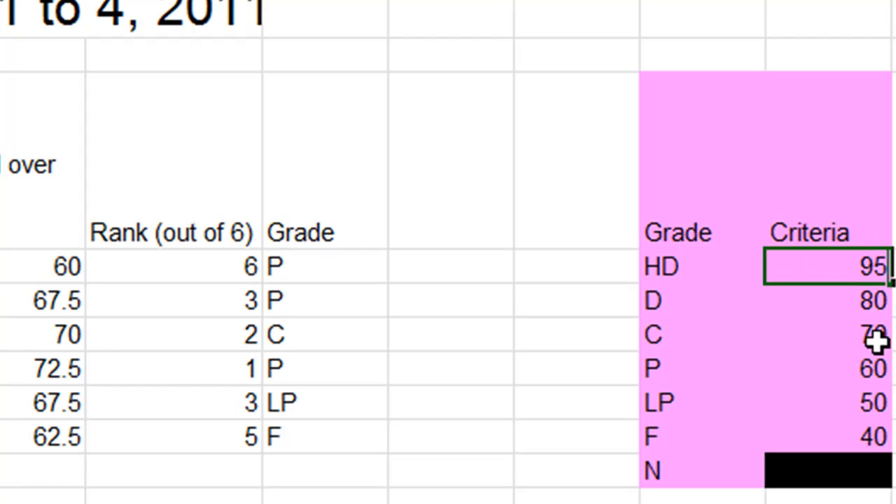
pyautogui.click(826, 300)
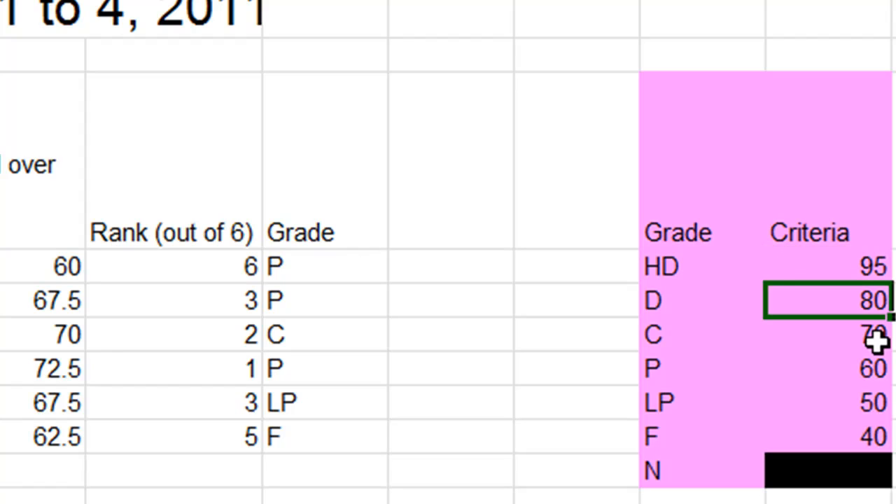
pyautogui.moveTo(871, 264)
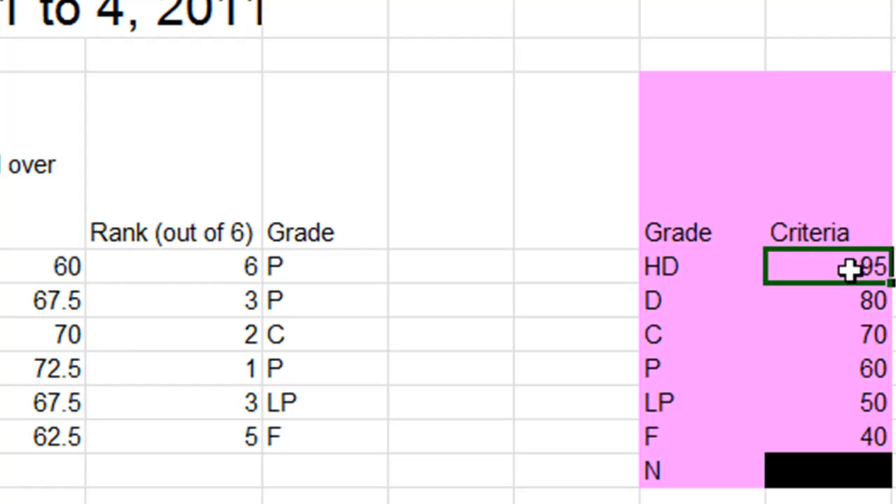
pyautogui.click(324, 266)
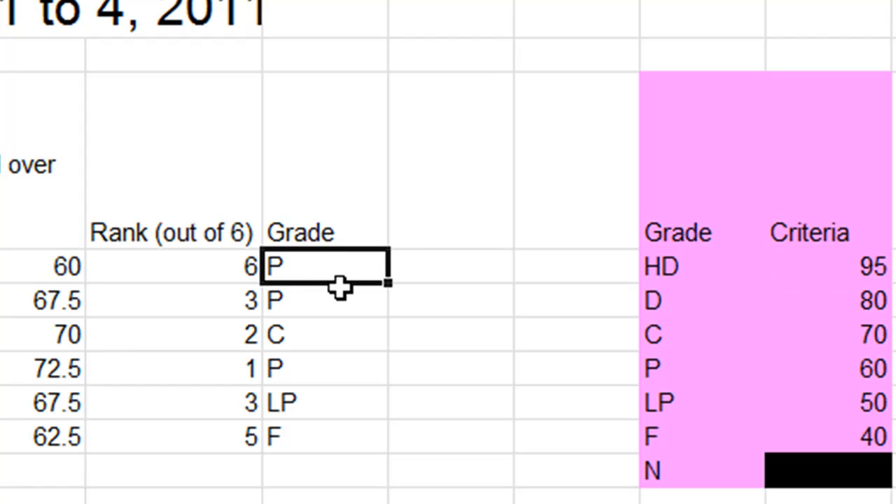
pyautogui.moveTo(857, 266)
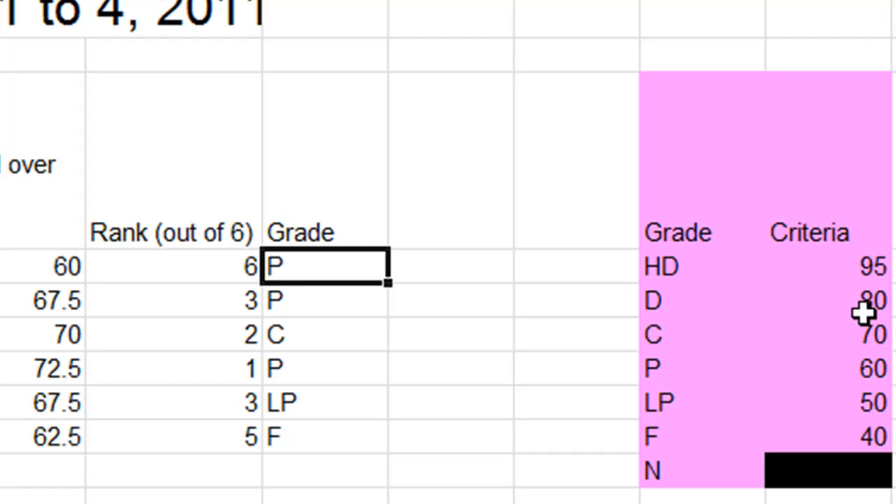
pyautogui.moveTo(854, 225)
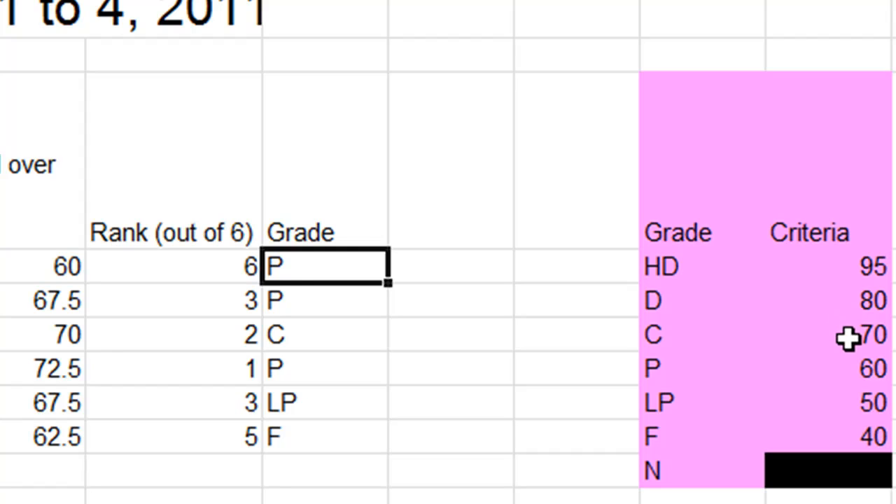
pyautogui.moveTo(871, 333)
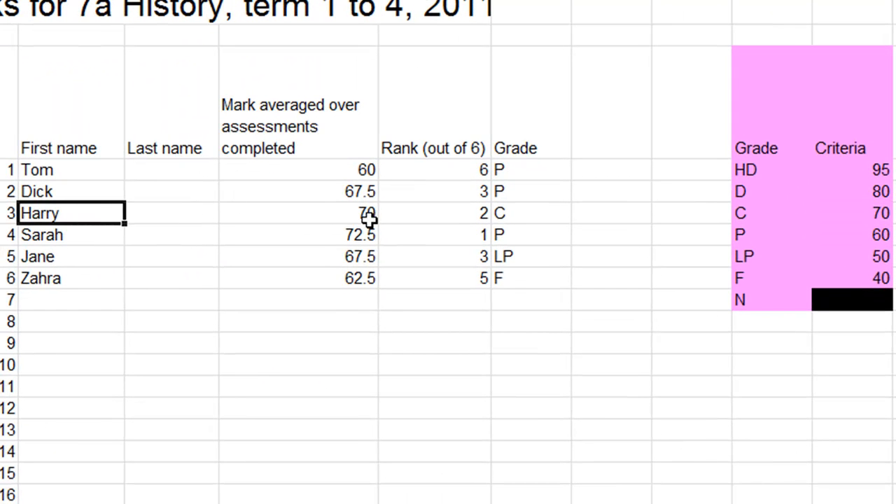
# Review the third student's mark 70 and grade C, then change the C criteria mark to 75
pyautogui.click(297, 213)
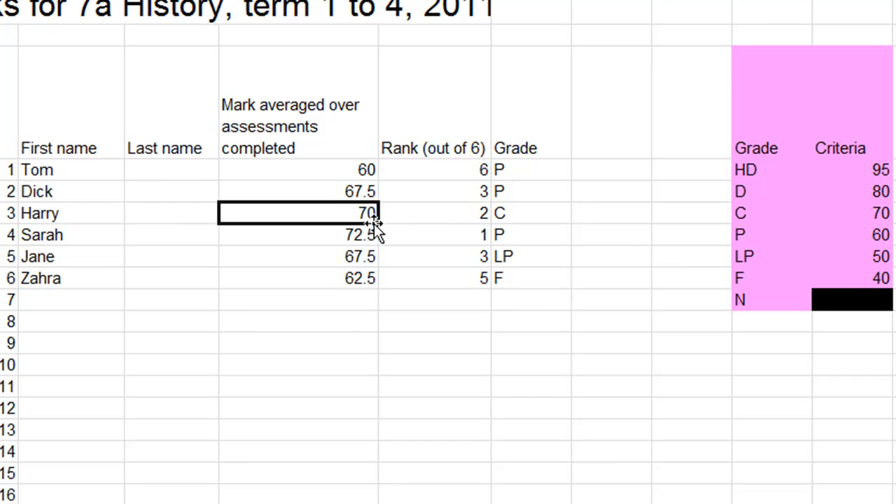
pyautogui.click(529, 213)
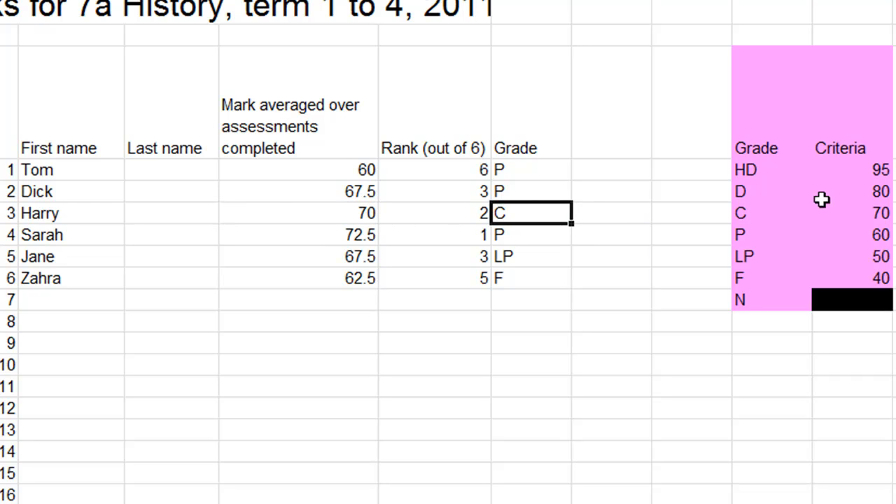
pyautogui.click(851, 213)
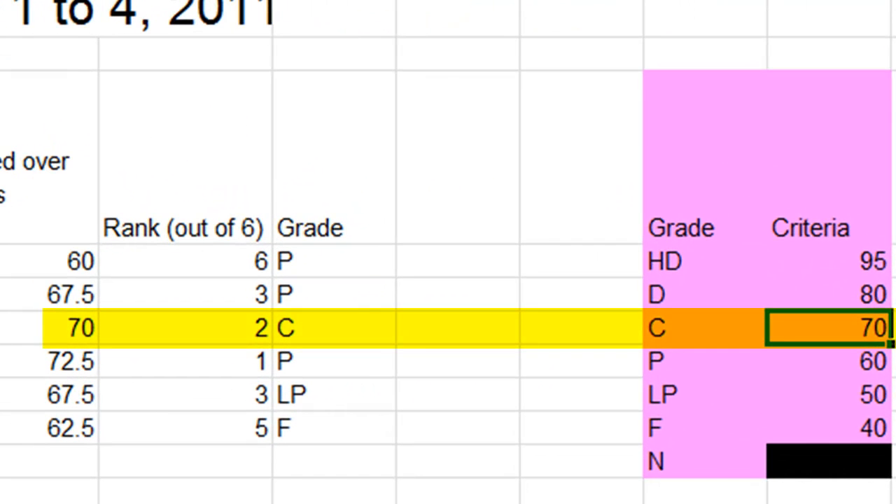
pyautogui.write('75')
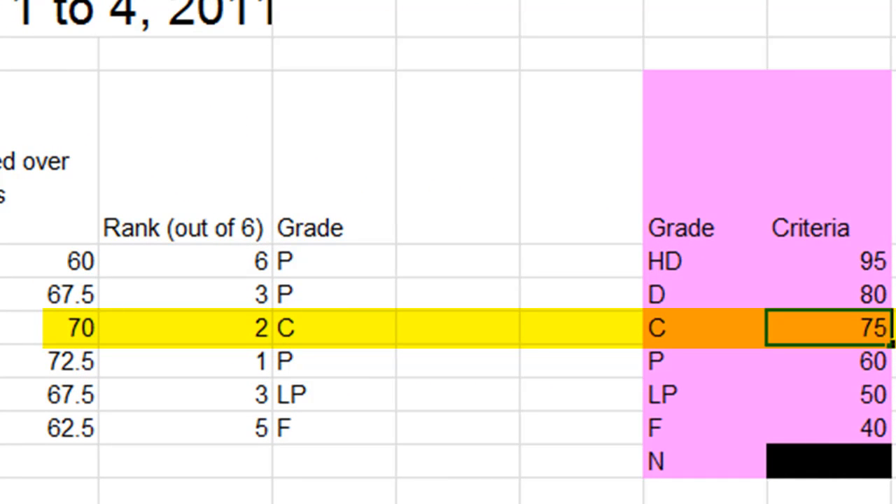
pyautogui.moveTo(488, 383)
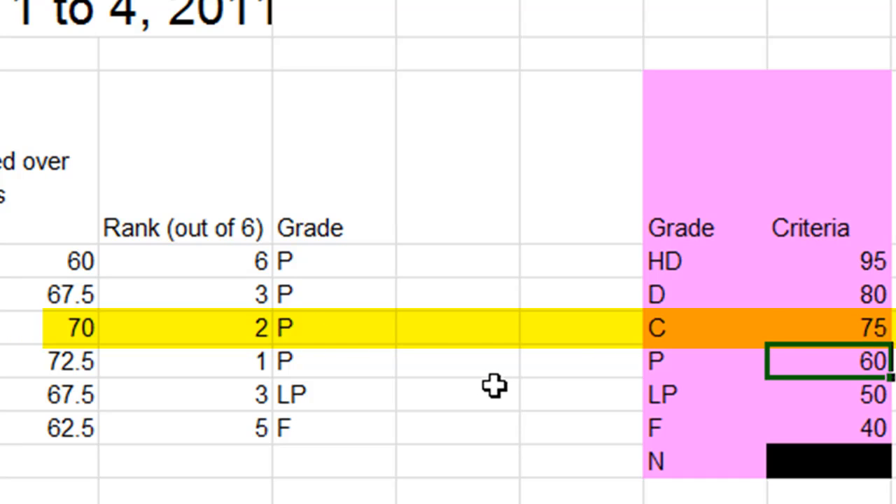
pyautogui.moveTo(856, 303)
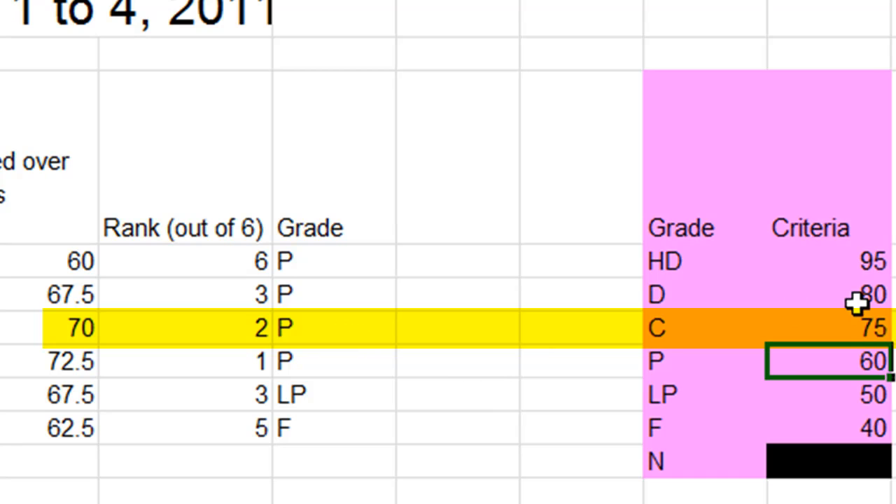